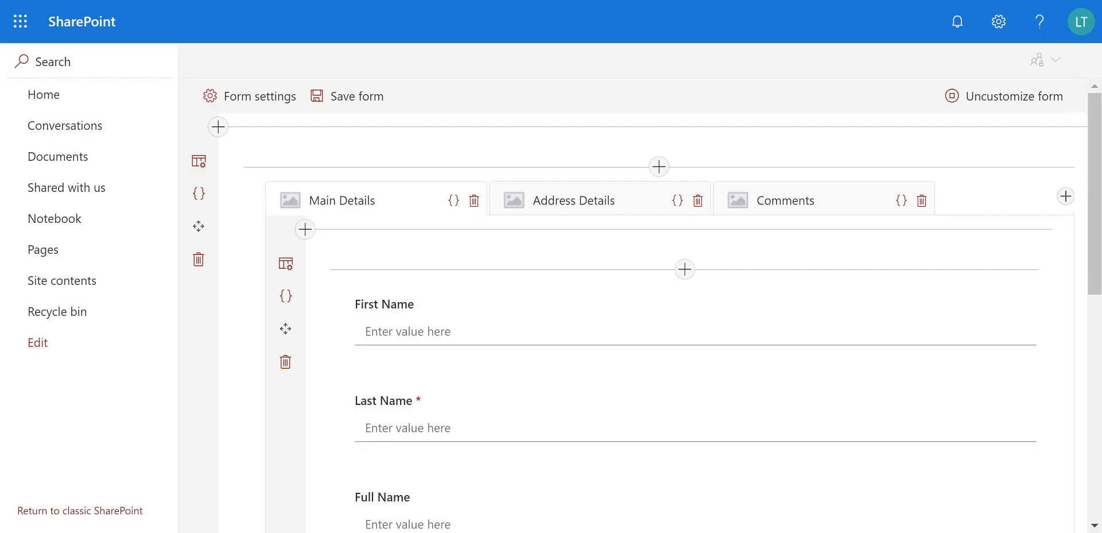
pyautogui.moveTo(120, 239)
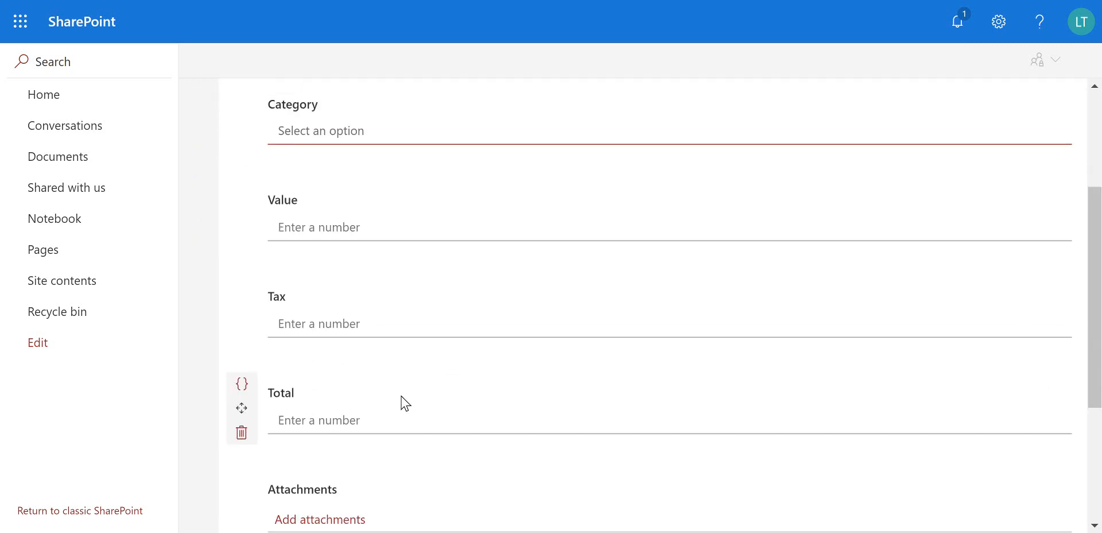
pyautogui.moveTo(458, 393)
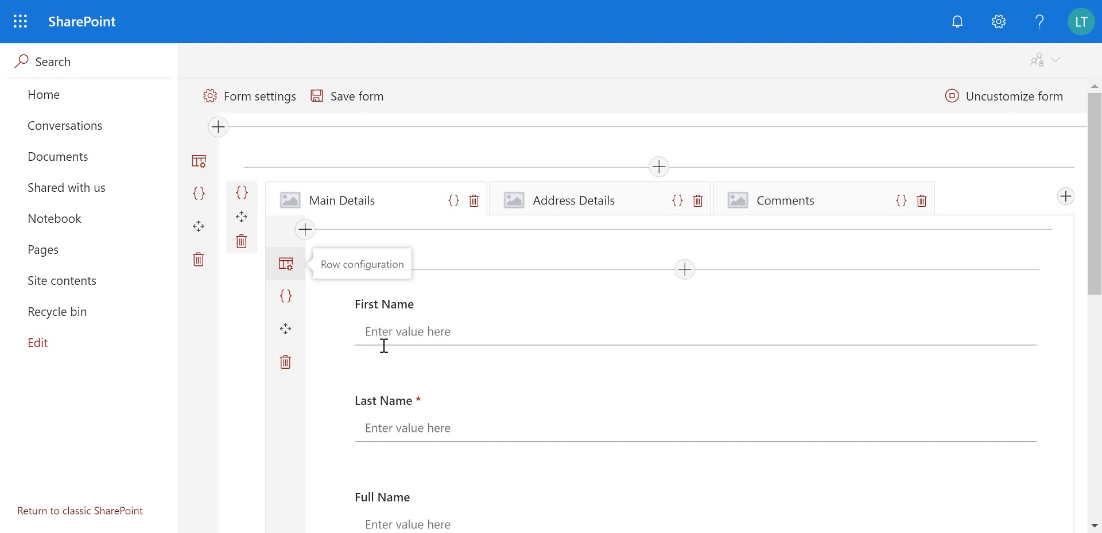
# Bring up the element picker below the tabs container and reach its Lists & Libraries section.
pyautogui.scroll(-3)
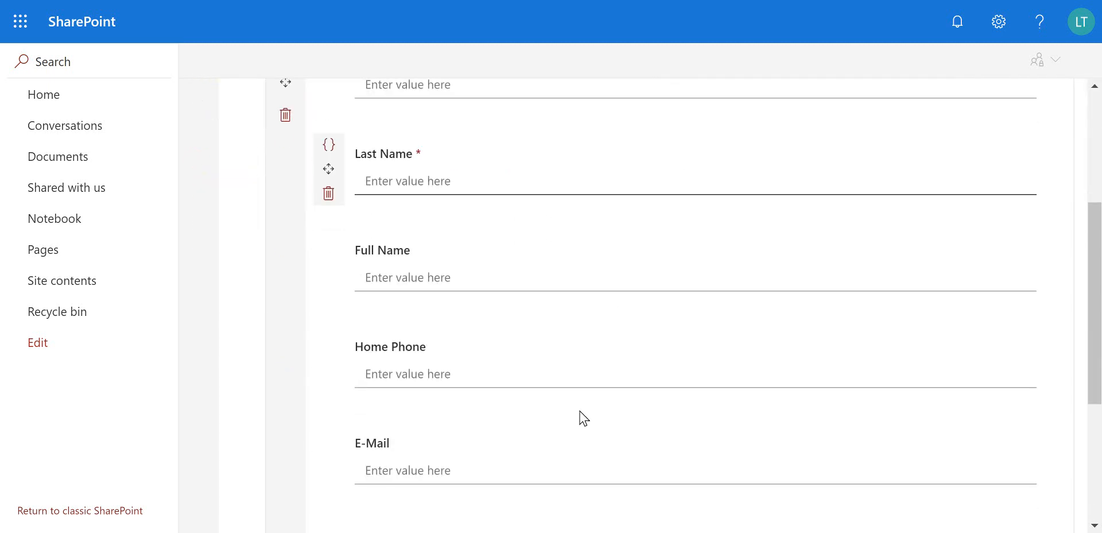
pyautogui.scroll(-3)
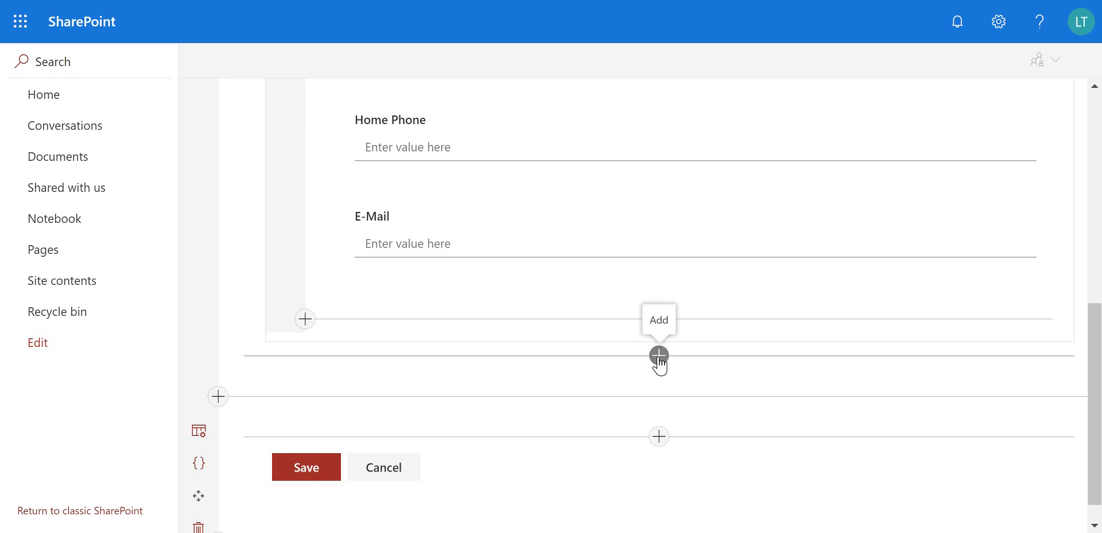
pyautogui.click(660, 355)
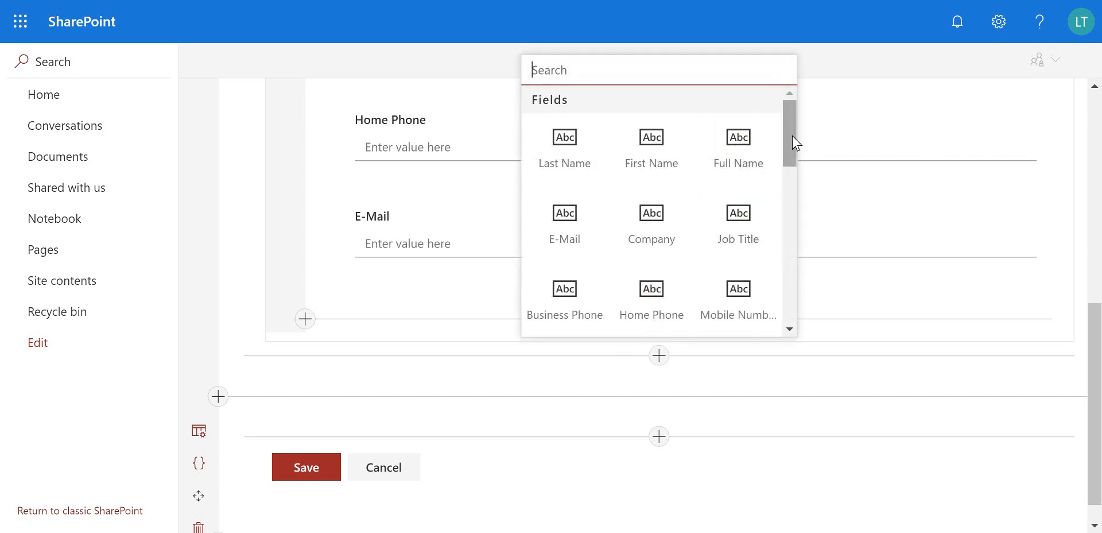
pyautogui.scroll(-3)
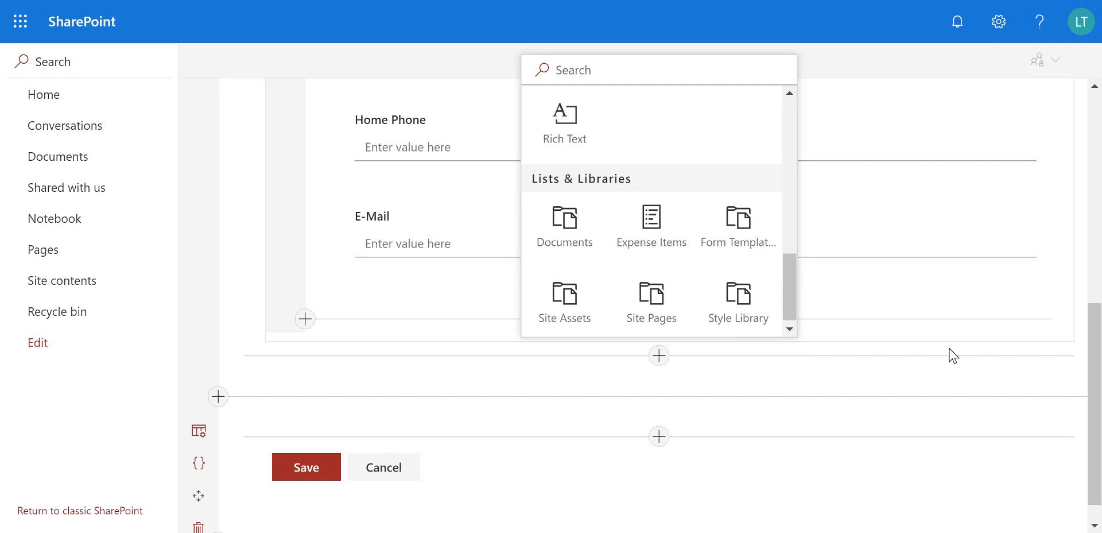
pyautogui.moveTo(650, 227)
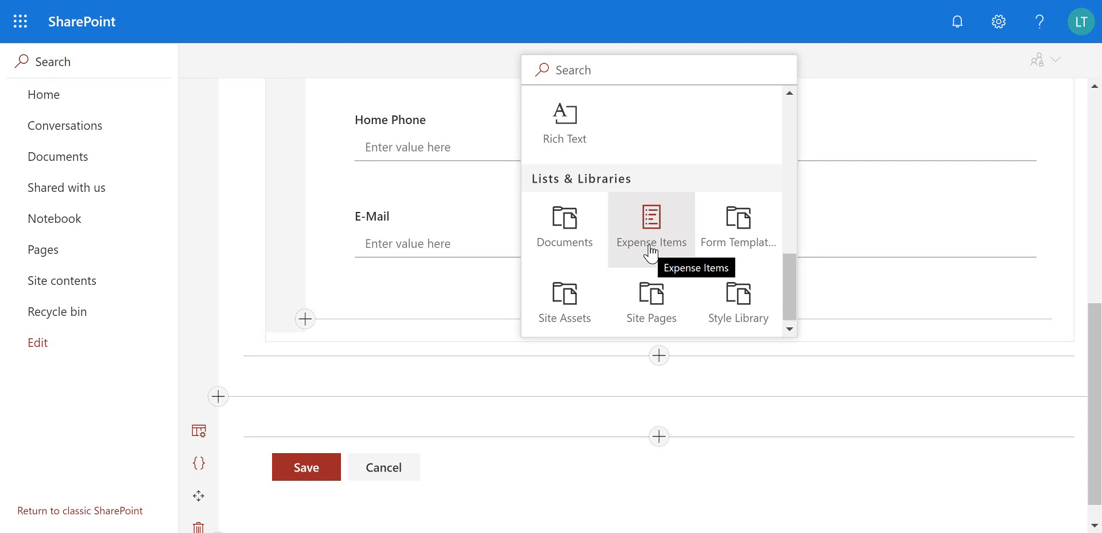
# Add the Expense Items list to the form and tick 'Use as Sub item?' in its configuration.
pyautogui.click(650, 225)
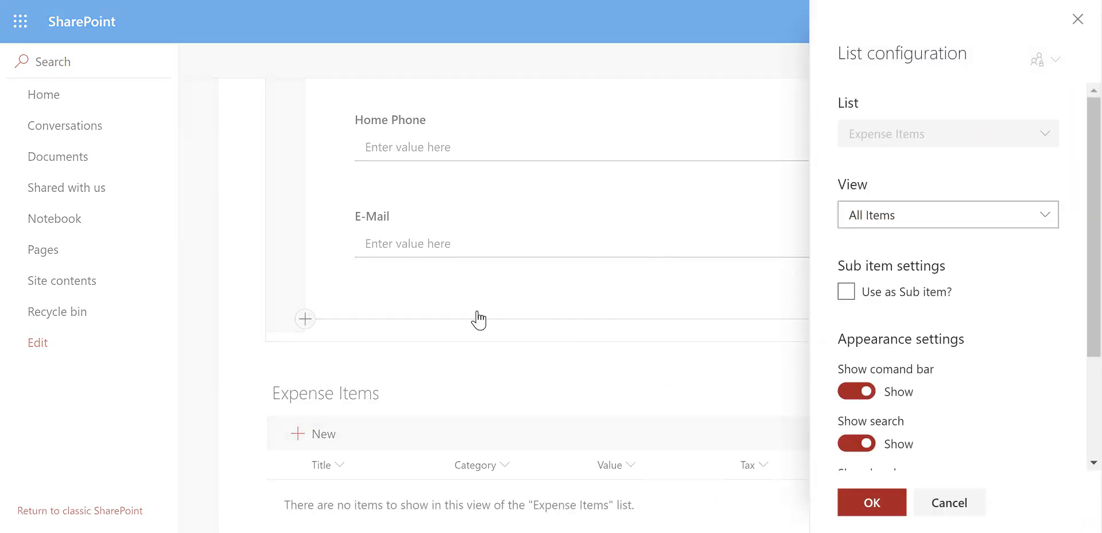
pyautogui.moveTo(377, 470)
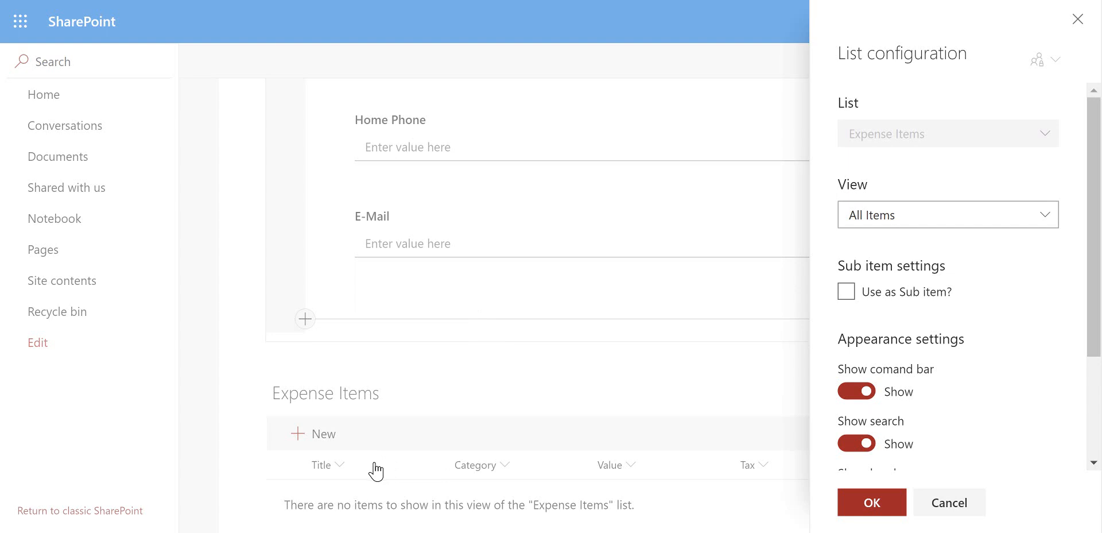
pyautogui.moveTo(1004, 239)
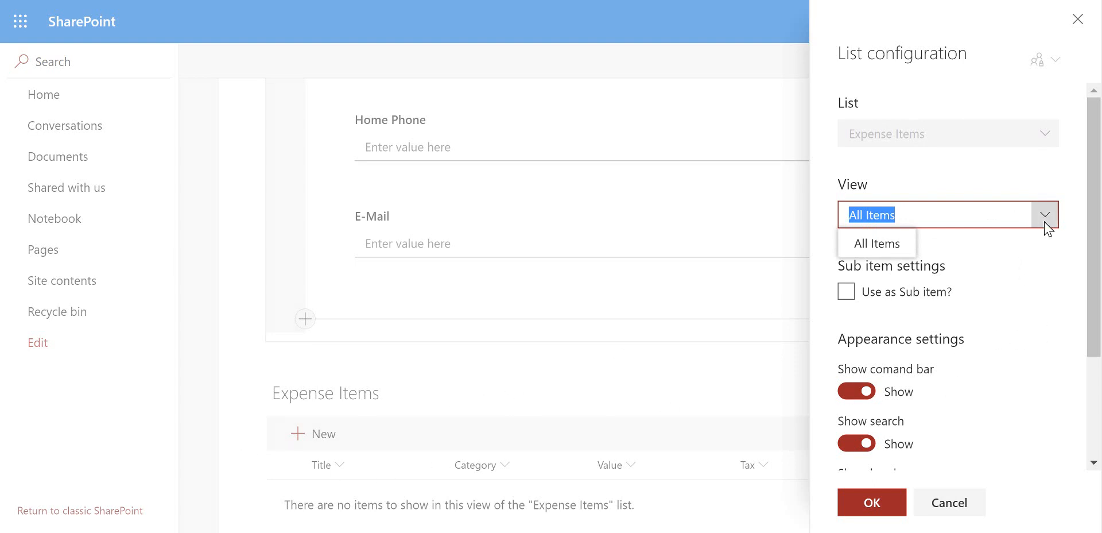
pyautogui.click(876, 243)
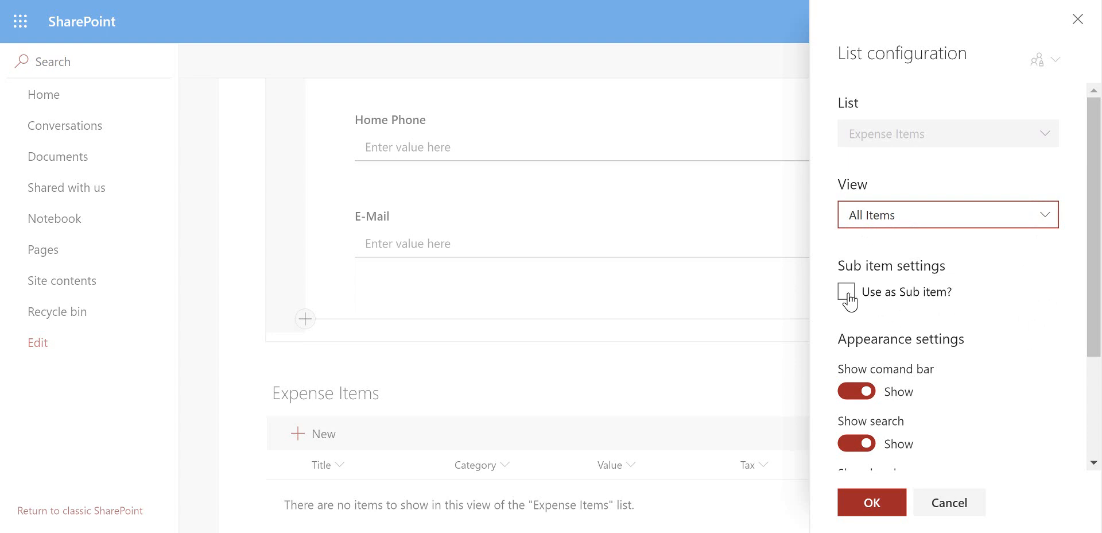
pyautogui.click(846, 293)
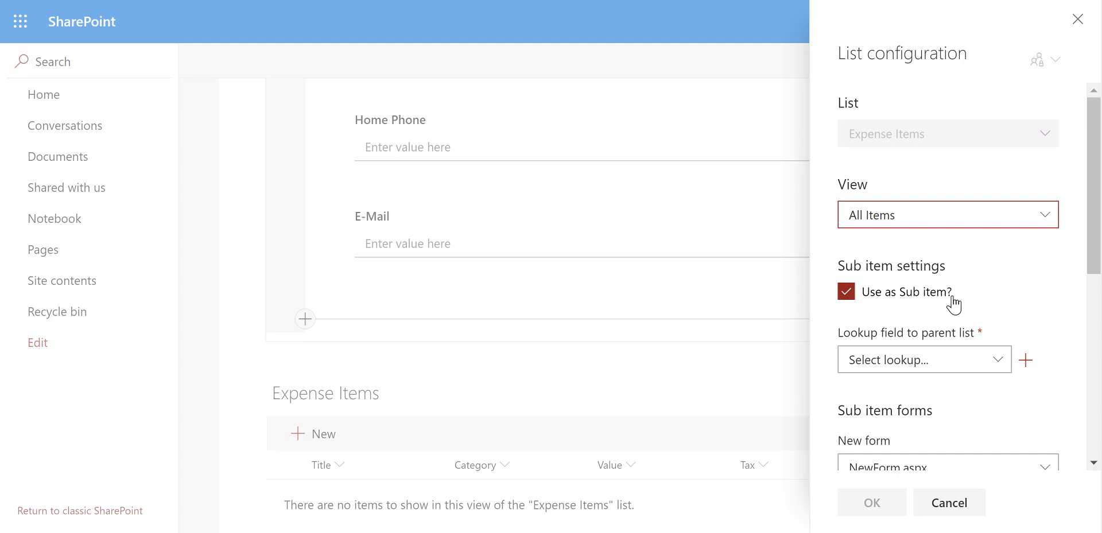
pyautogui.moveTo(982, 342)
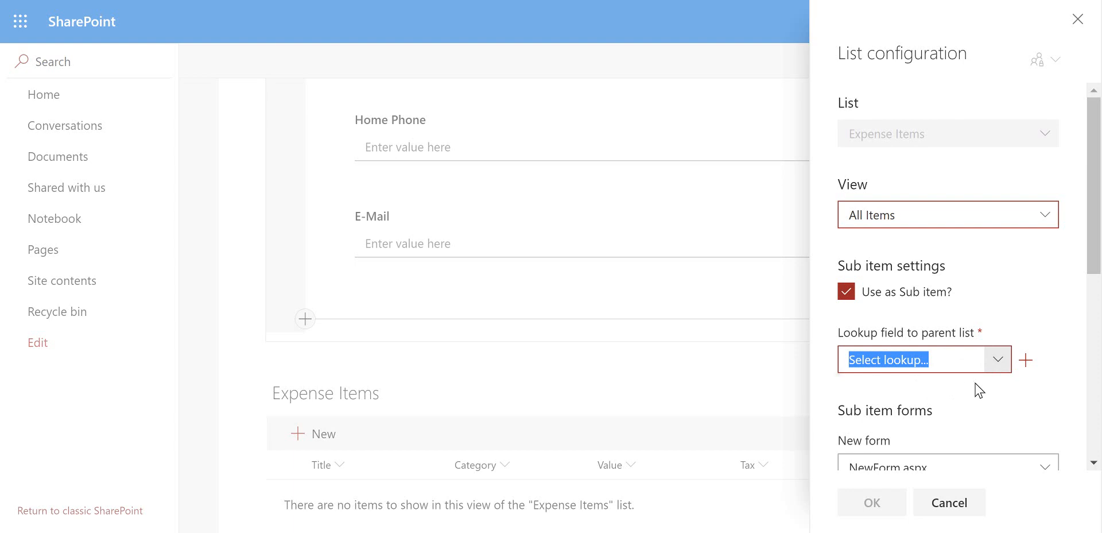
# Create a LookupToContacts lookup to the parent list and confirm the sub-list configuration with OK.
pyautogui.click(1026, 360)
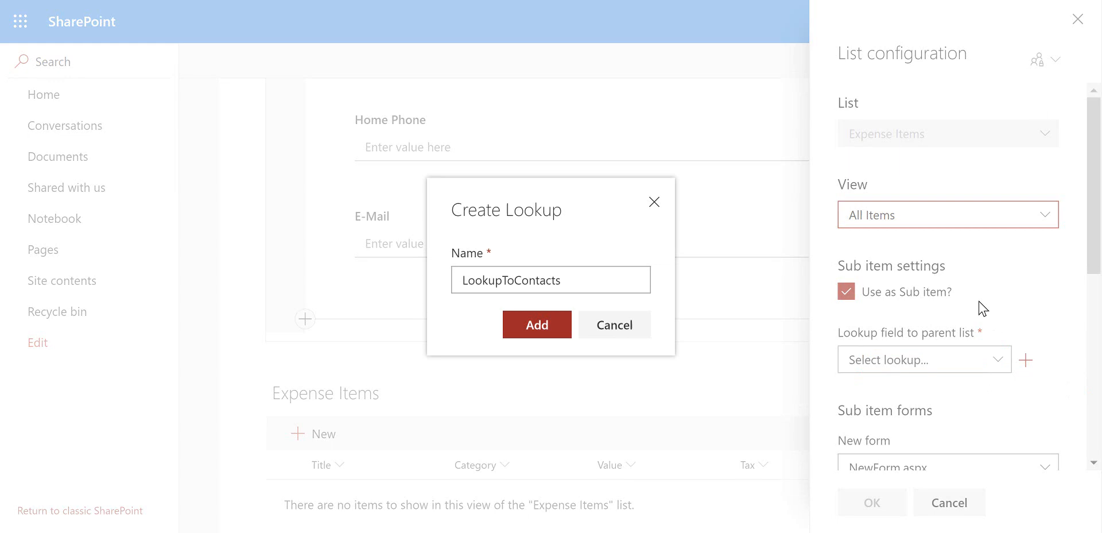
pyautogui.click(550, 280)
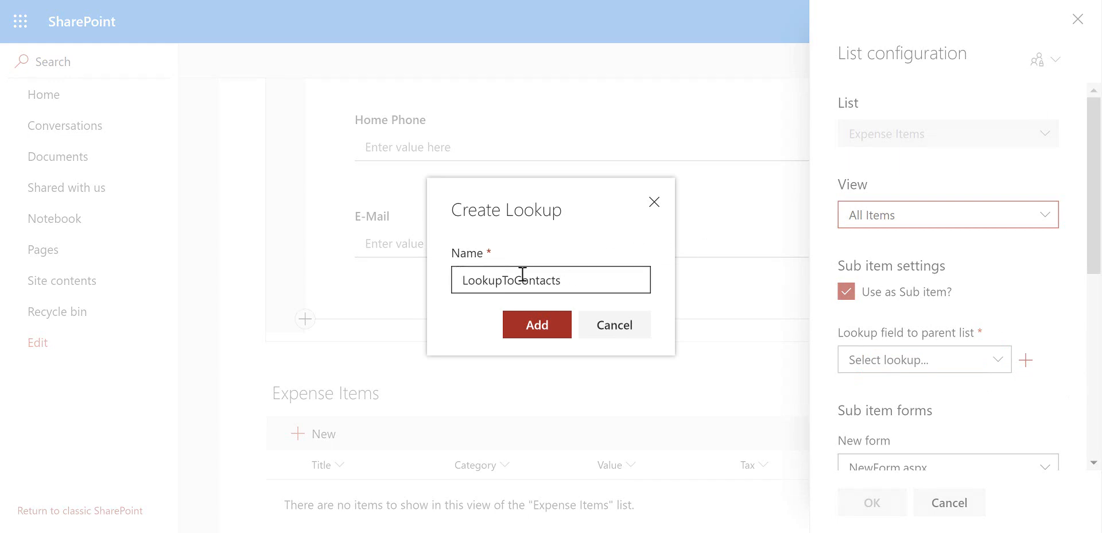
pyautogui.moveTo(597, 302)
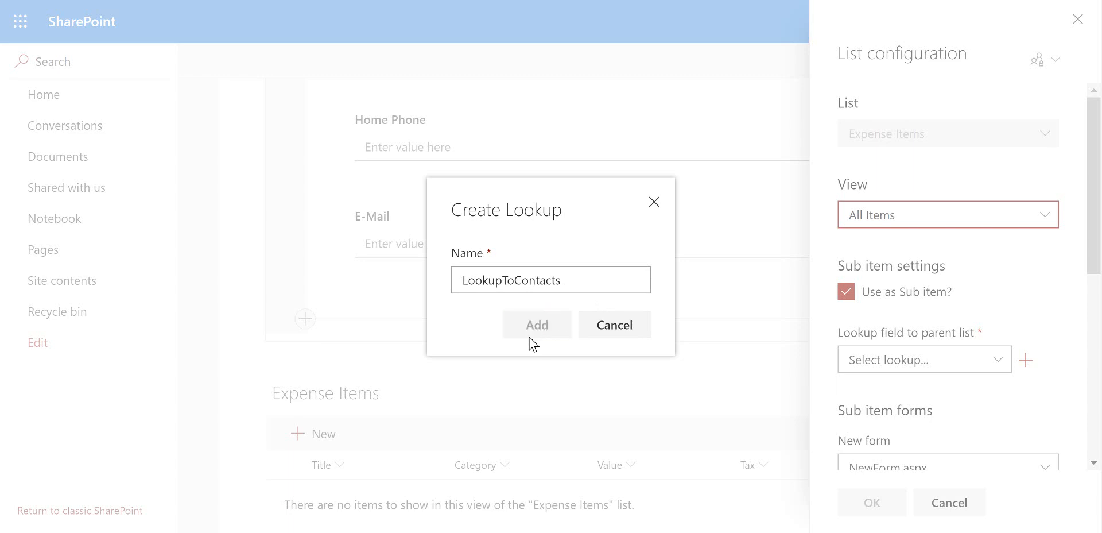
pyautogui.click(536, 325)
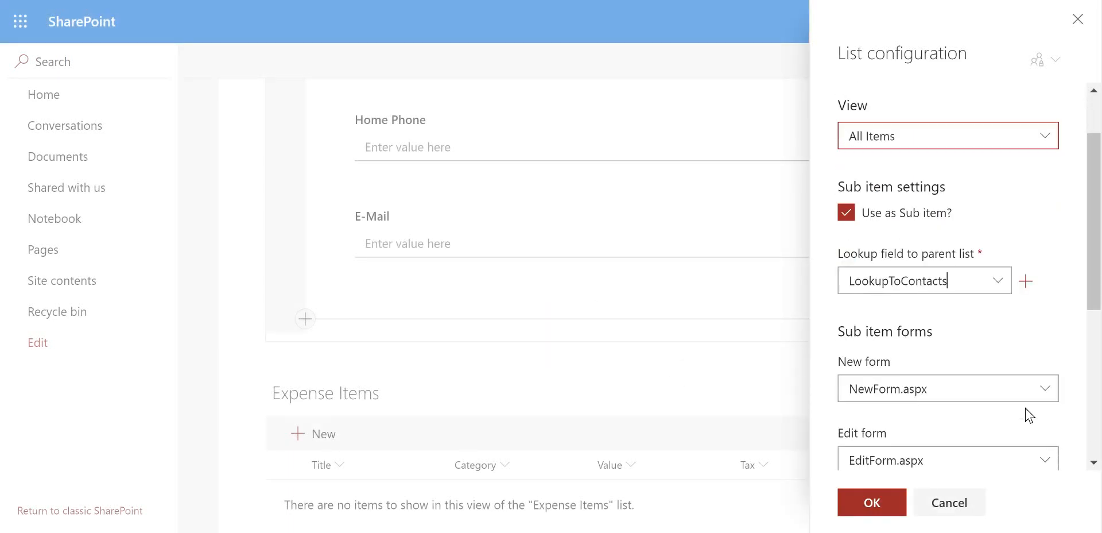
pyautogui.scroll(-3)
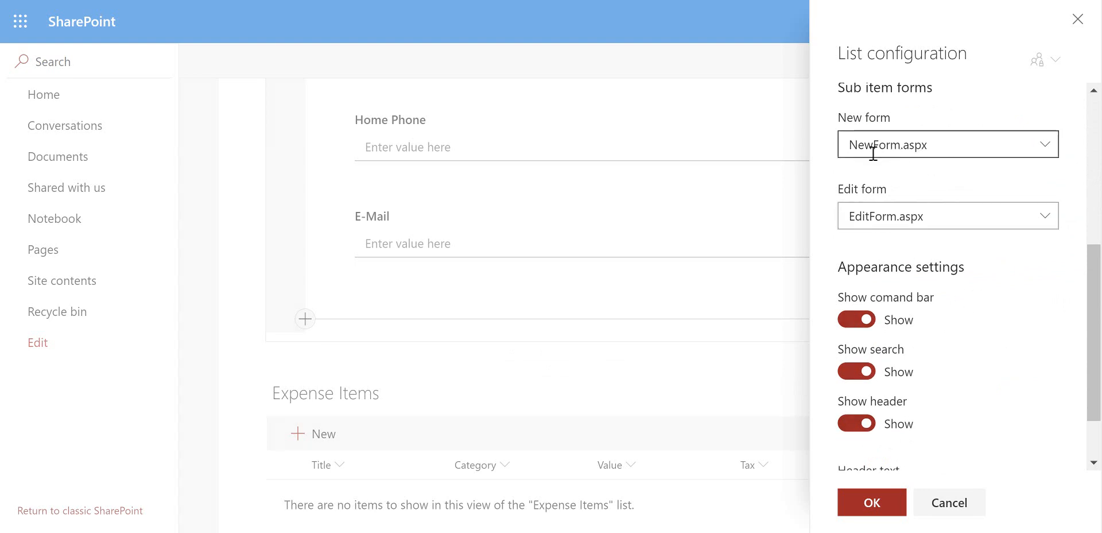
pyautogui.moveTo(912, 154)
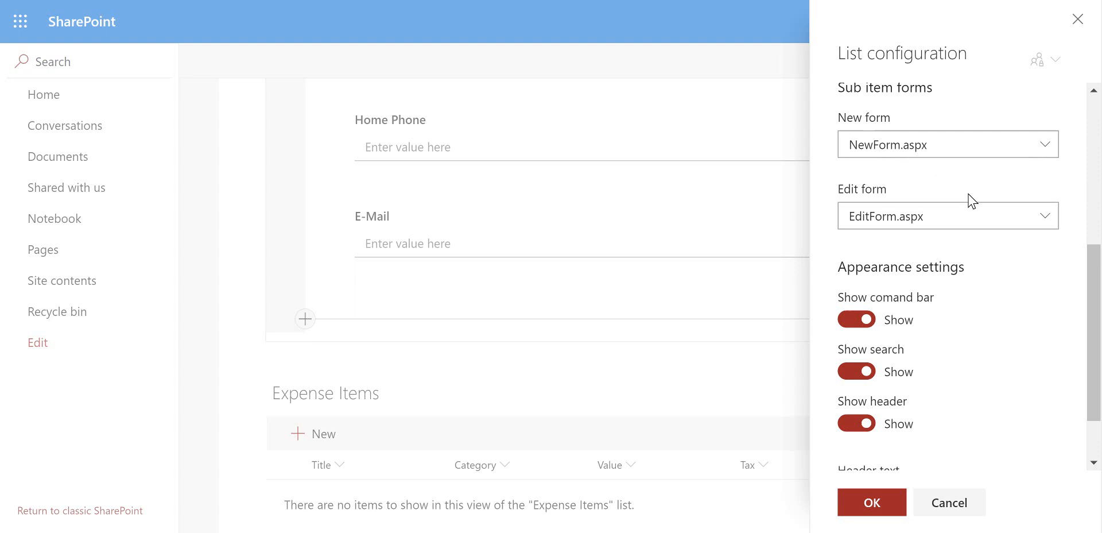
pyautogui.scroll(-3)
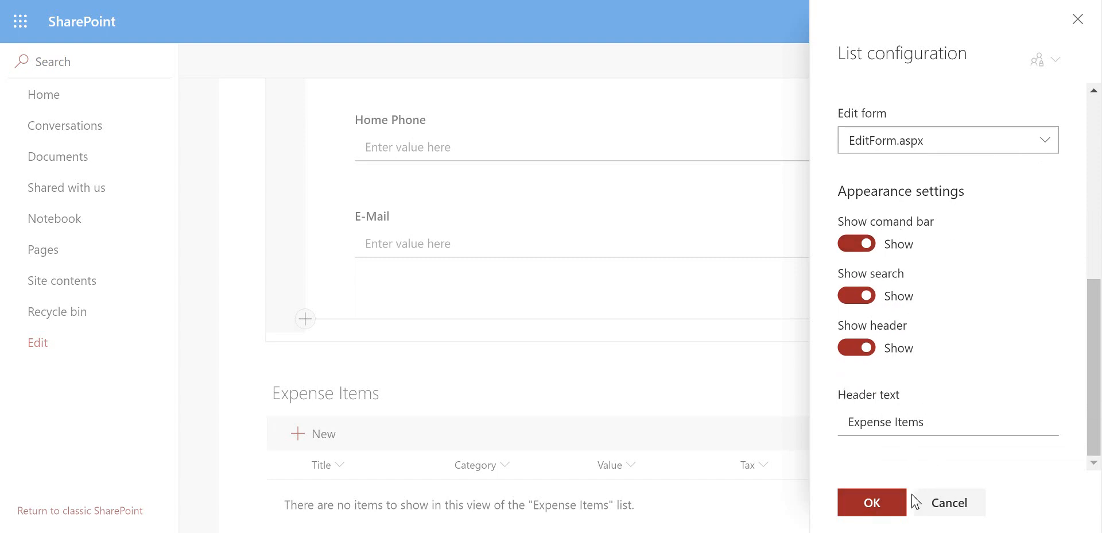
pyautogui.click(871, 501)
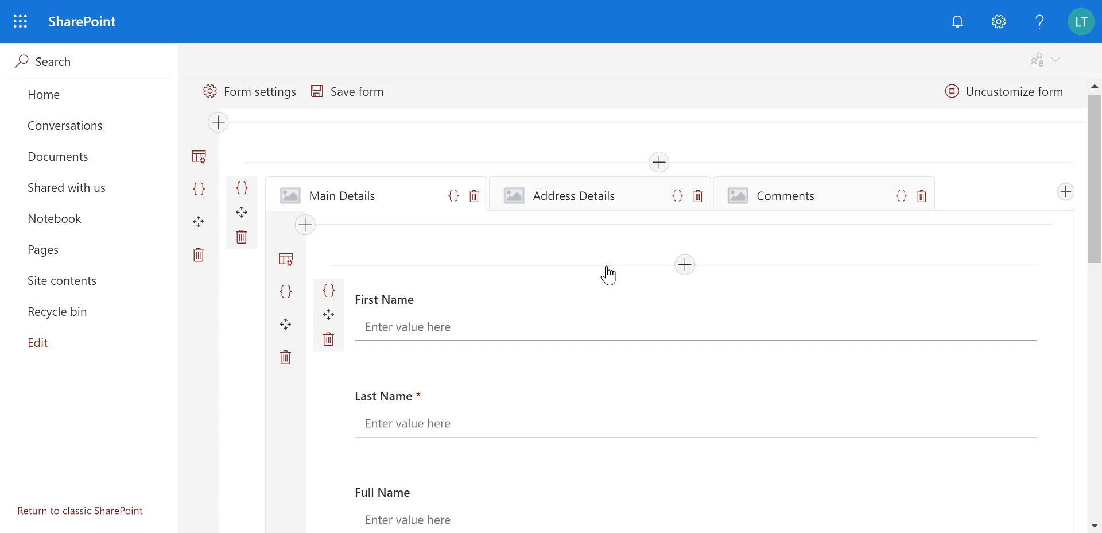
# Save the form customisation, acknowledge the confirmation, and open the Contacts list from Site contents.
pyautogui.click(345, 91)
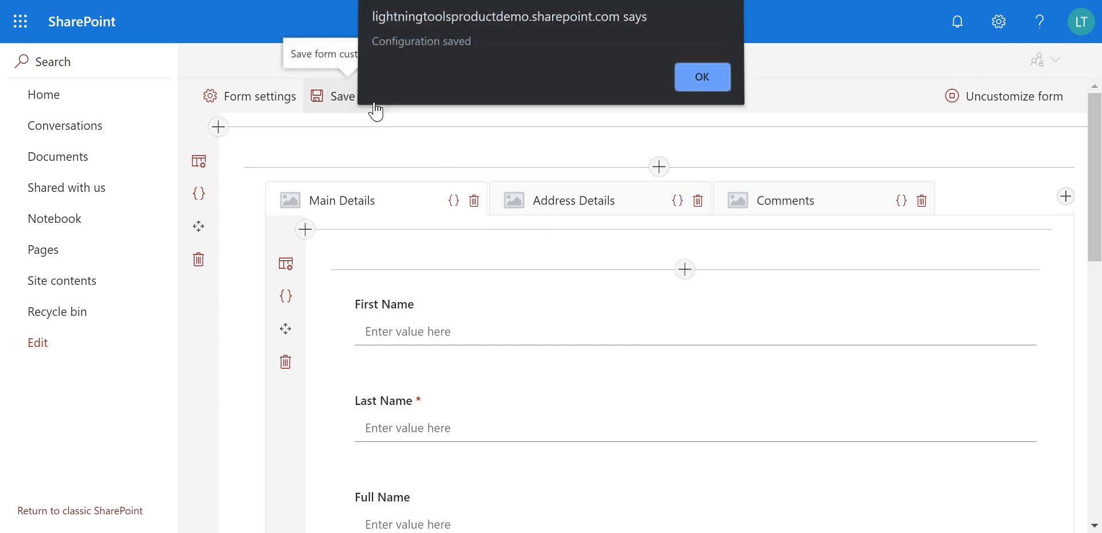
pyautogui.click(701, 77)
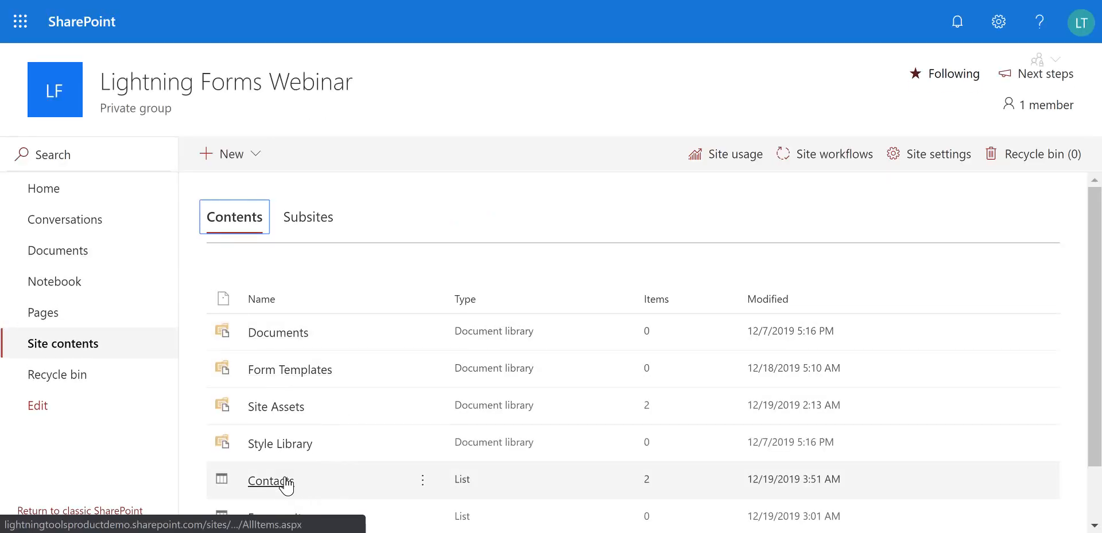
pyautogui.click(271, 480)
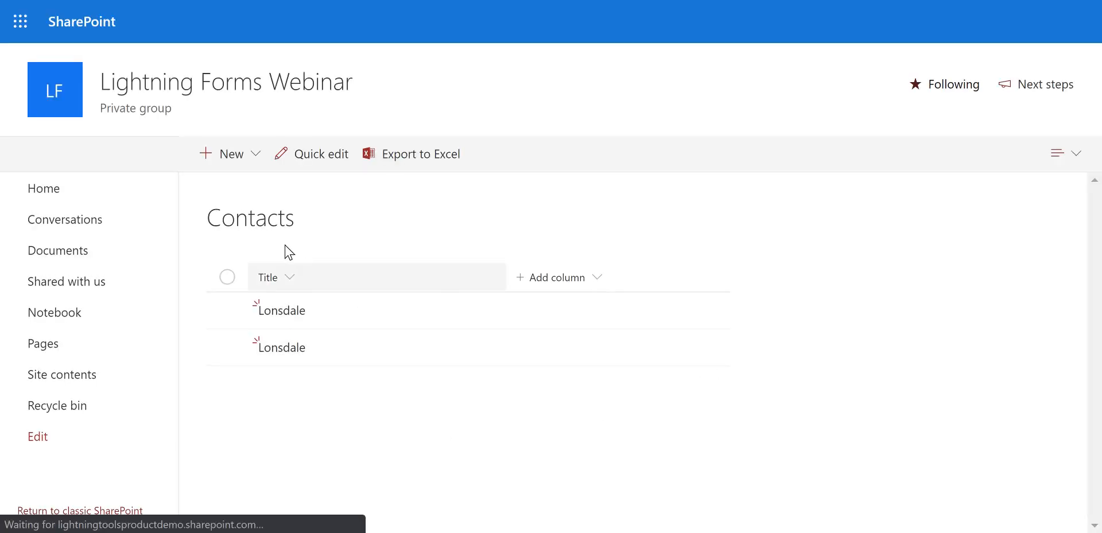
pyautogui.click(231, 153)
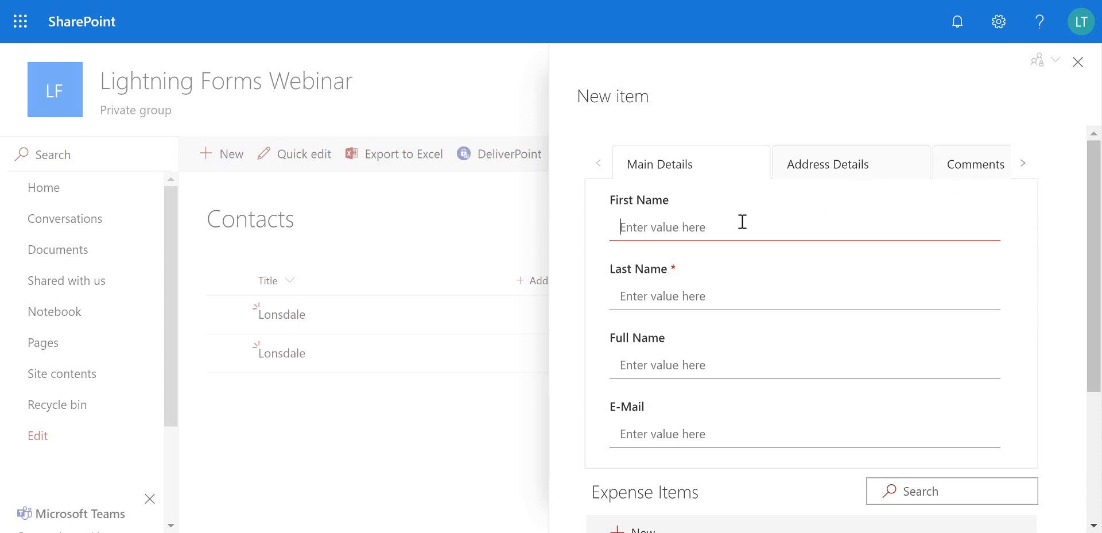
pyautogui.write('Wat')
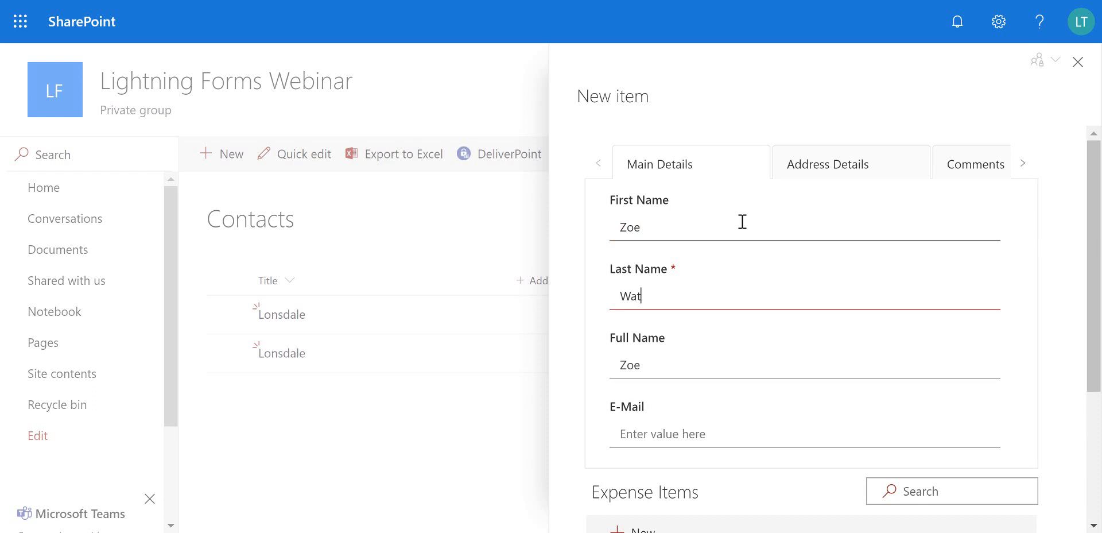
pyautogui.write('son')
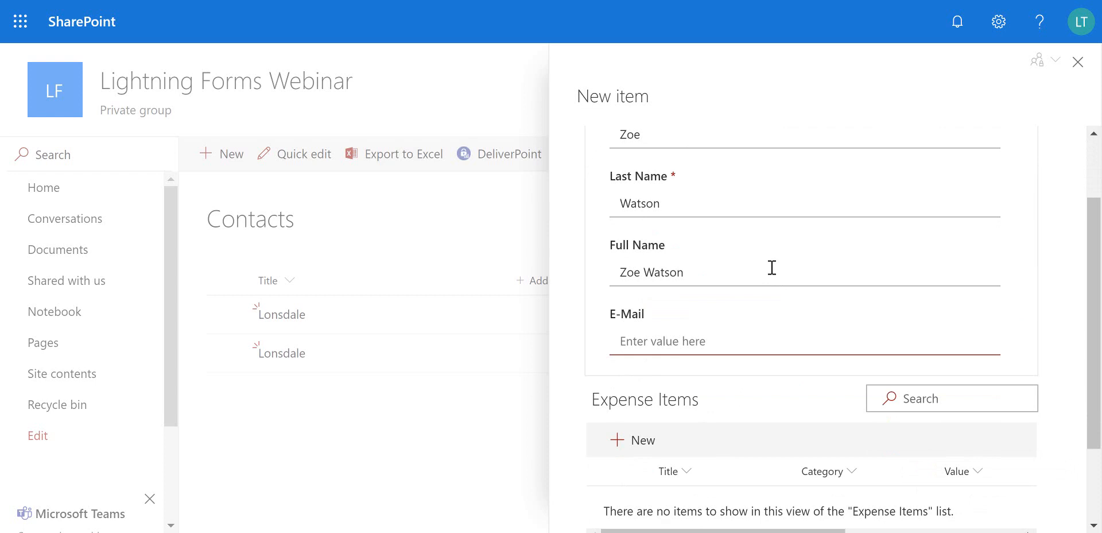
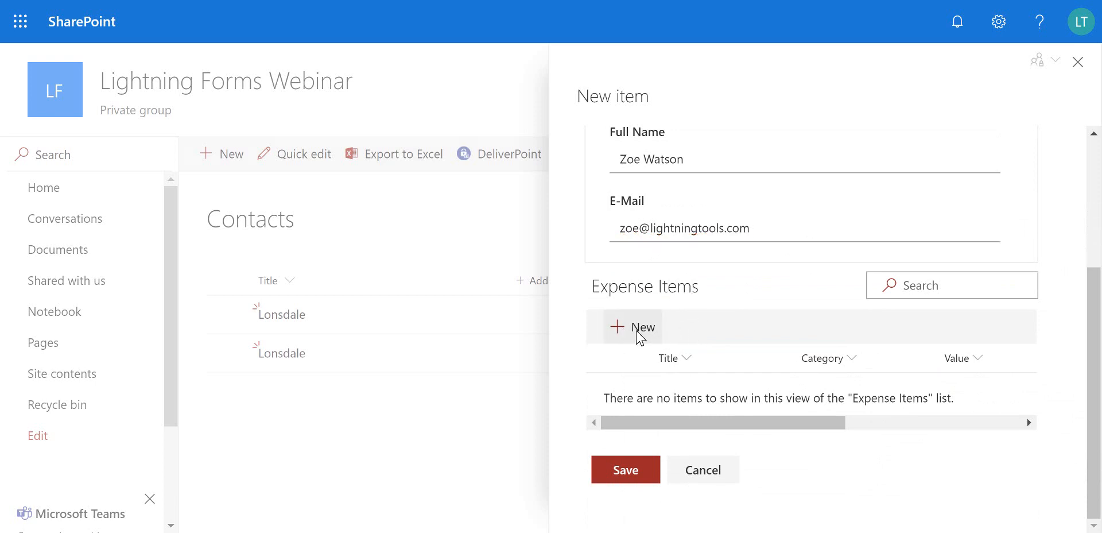
# Add an expense item titled 'Flight to USA', category Travel, value 1000, and save it.
pyautogui.click(631, 326)
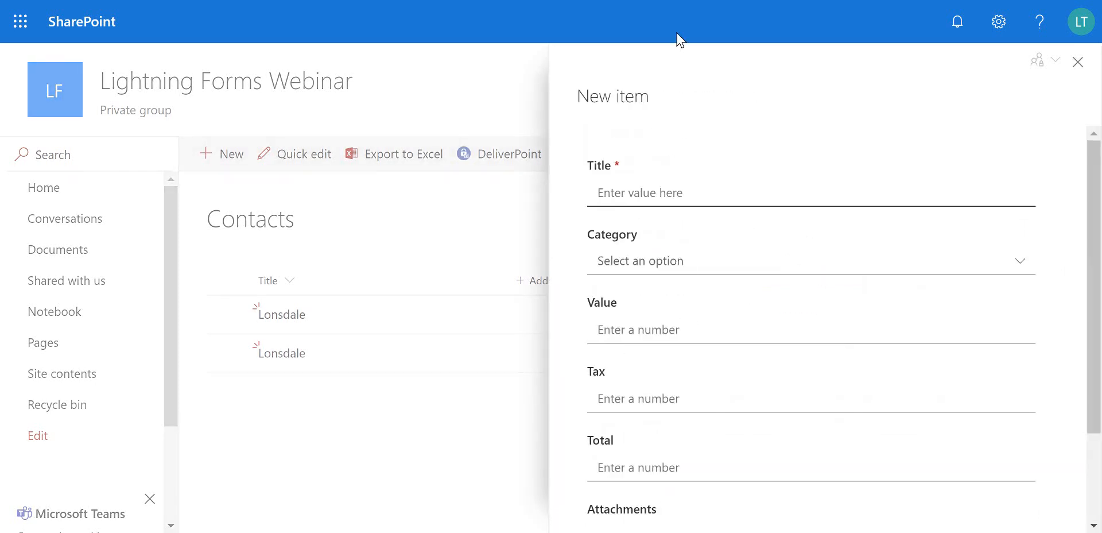
pyautogui.click(808, 193)
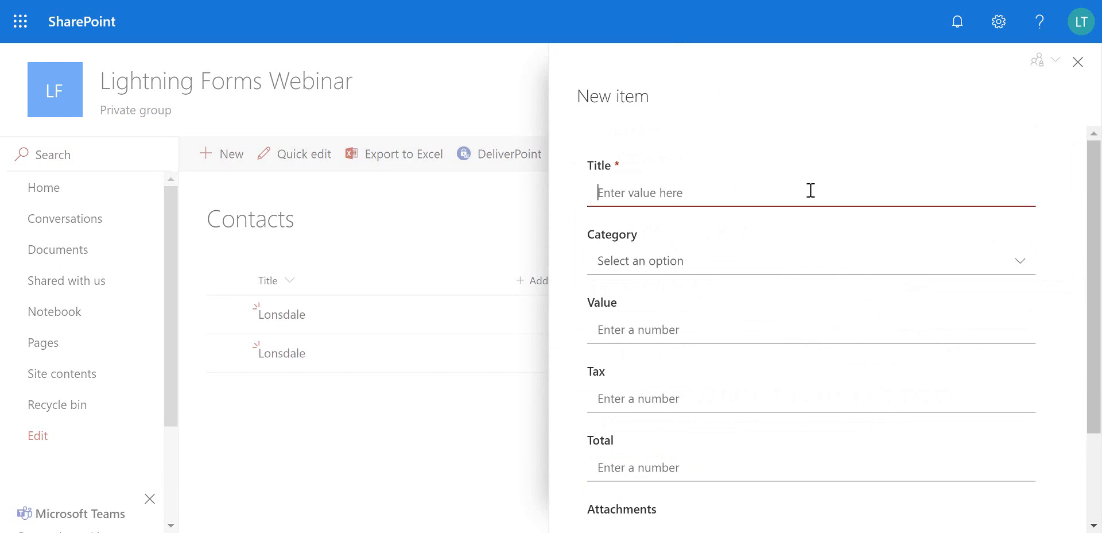
pyautogui.write('Flight')
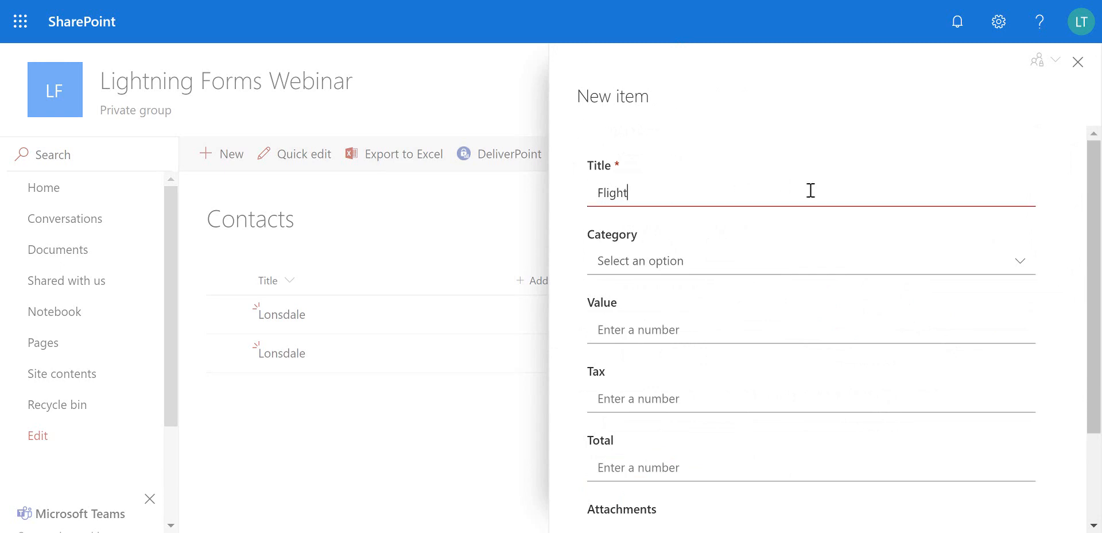
pyautogui.write('to USA')
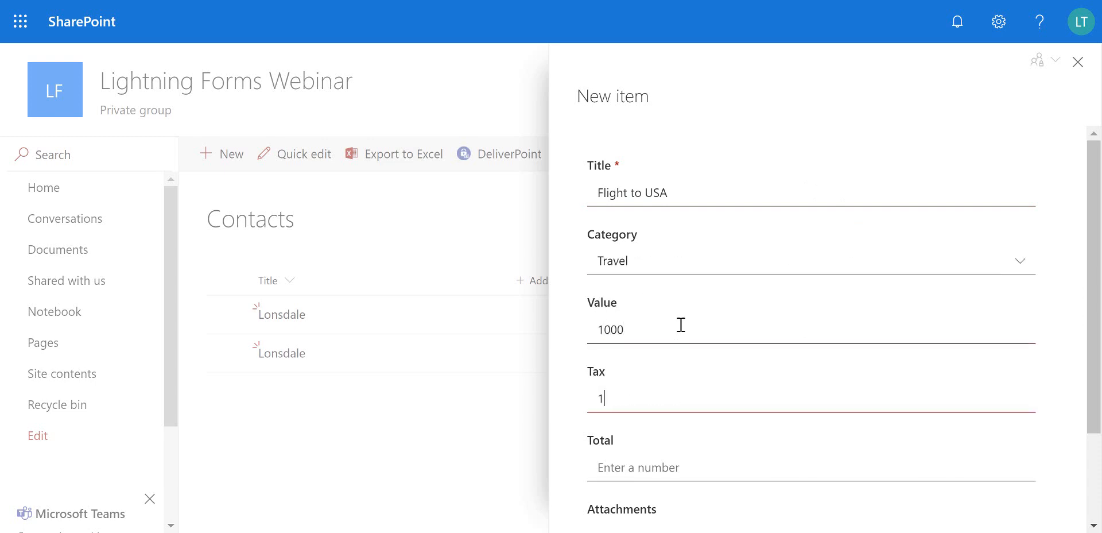
pyautogui.write('00')
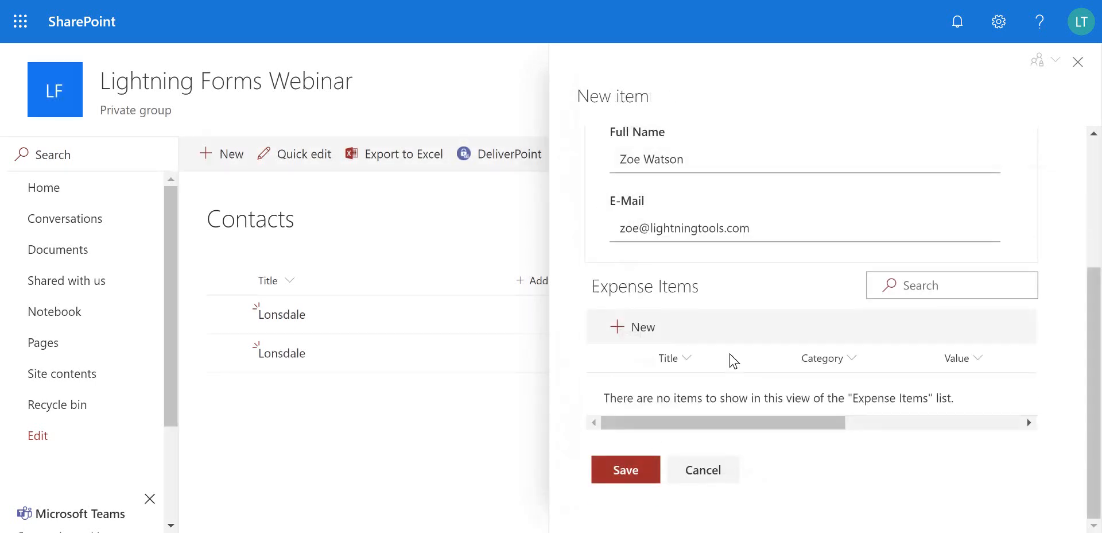
pyautogui.click(632, 332)
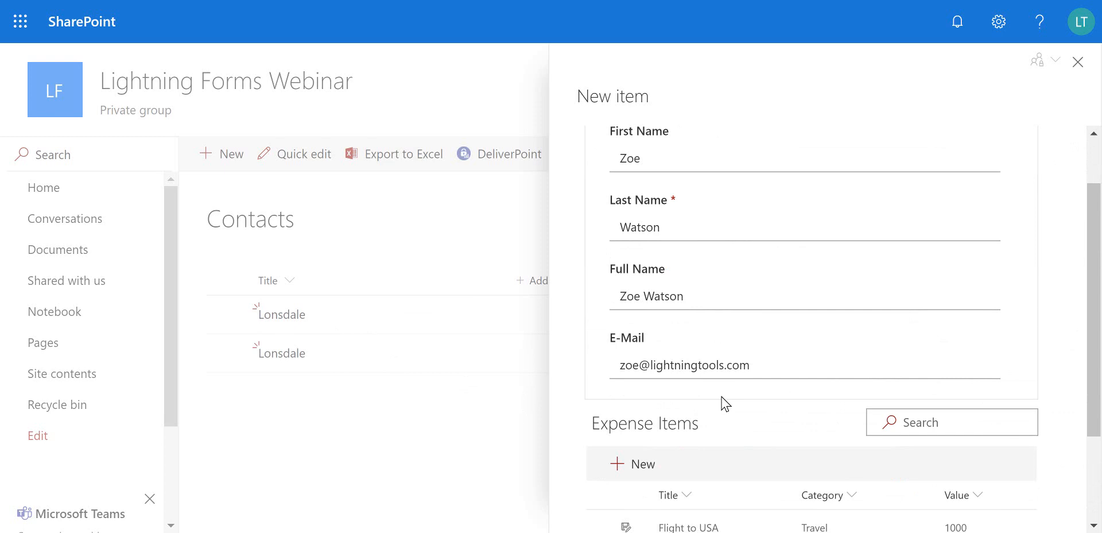
# Save the new contact together with its expense item.
pyautogui.scroll(-3)
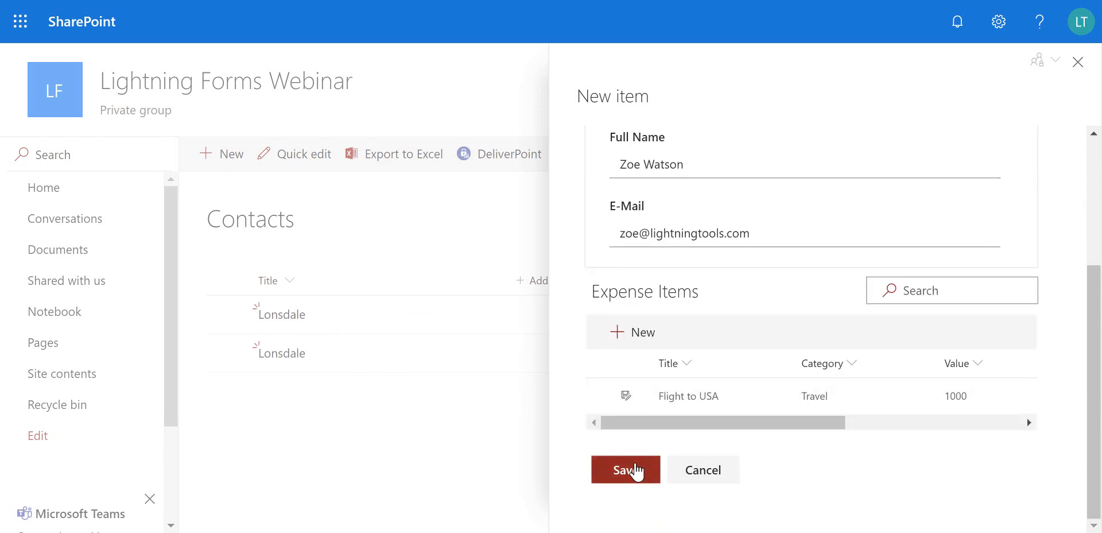
pyautogui.click(624, 470)
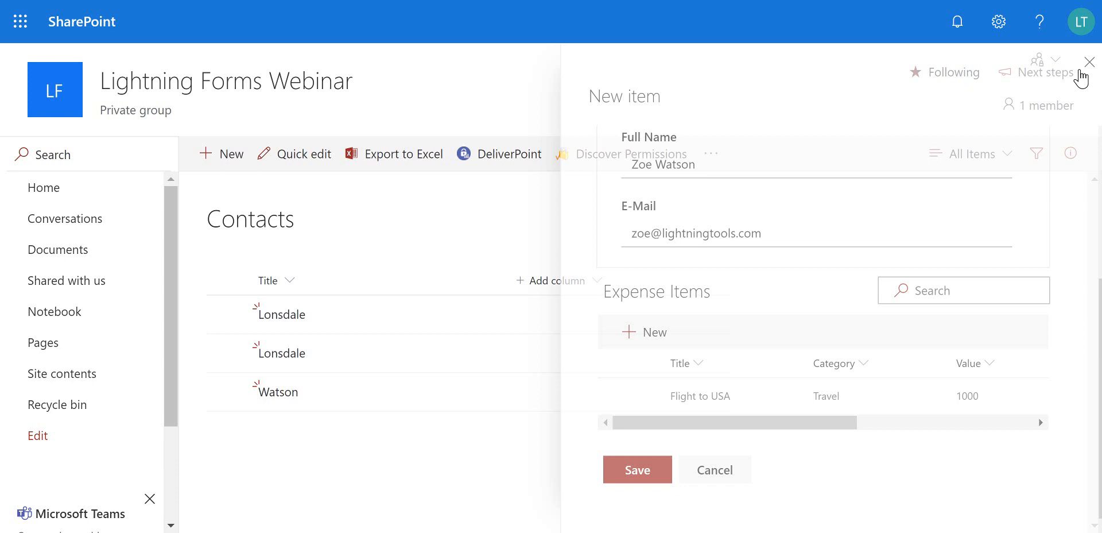
# Go to Site contents and open the Expense Items list showing Flight to USA at $1,100.00 total.
pyautogui.click(1091, 62)
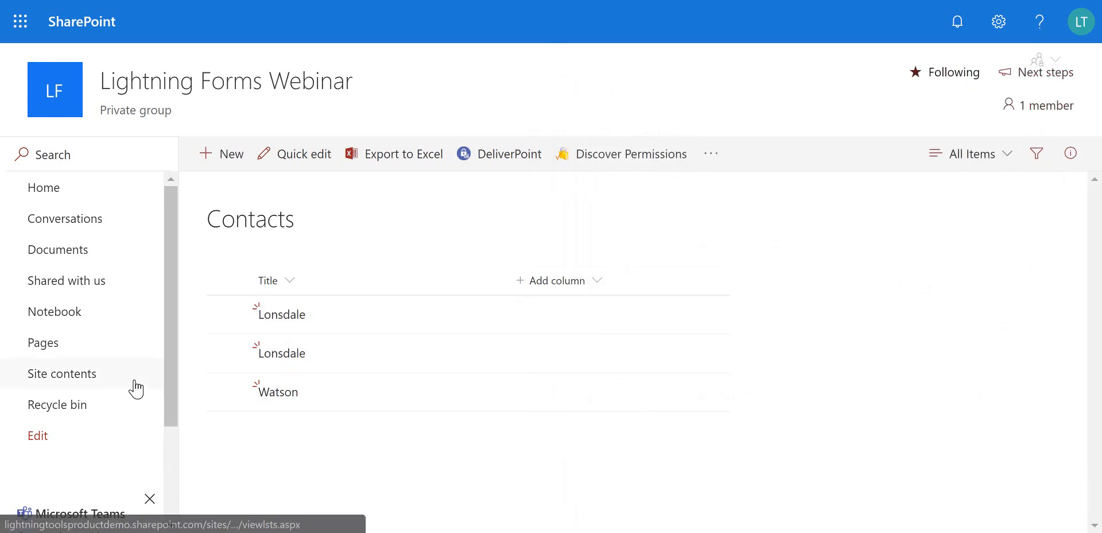
pyautogui.moveTo(61, 373)
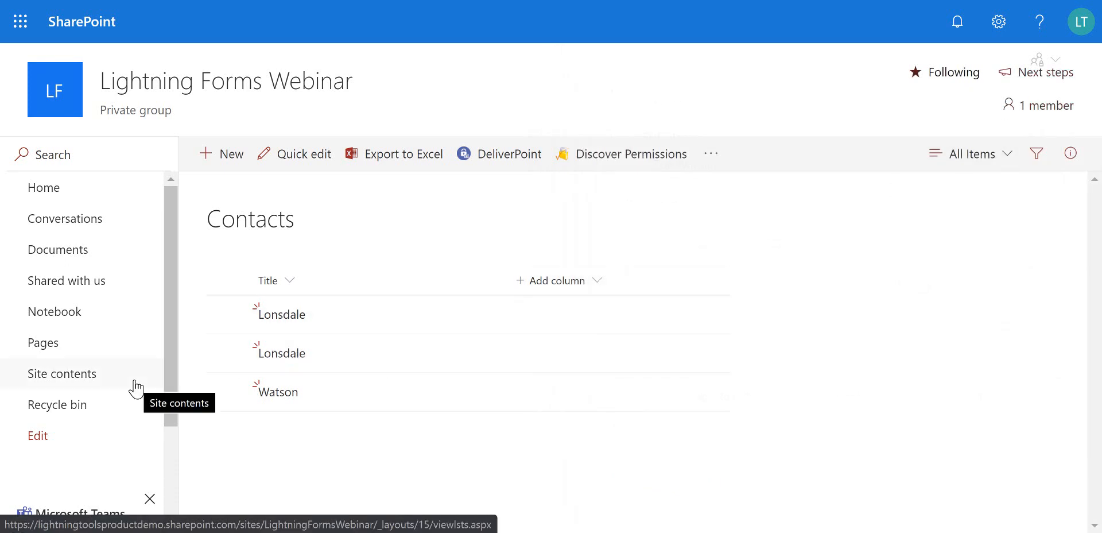
pyautogui.click(62, 374)
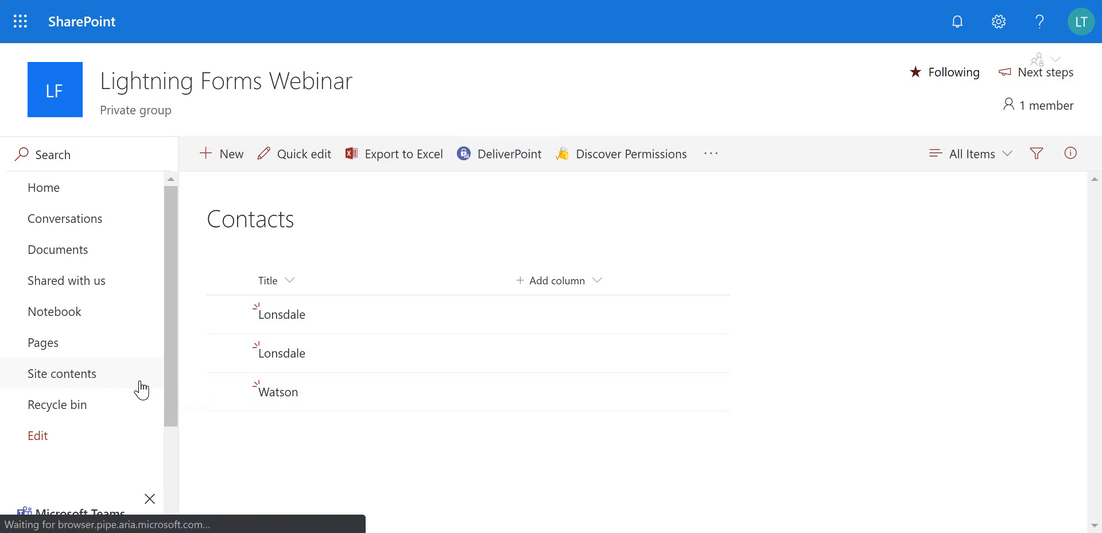
pyautogui.click(62, 373)
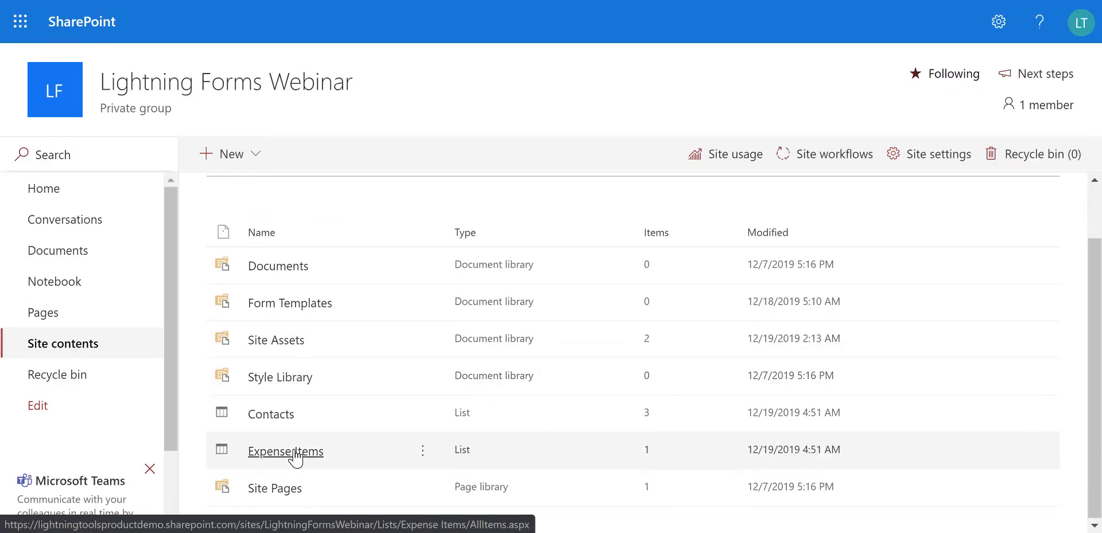
pyautogui.click(286, 450)
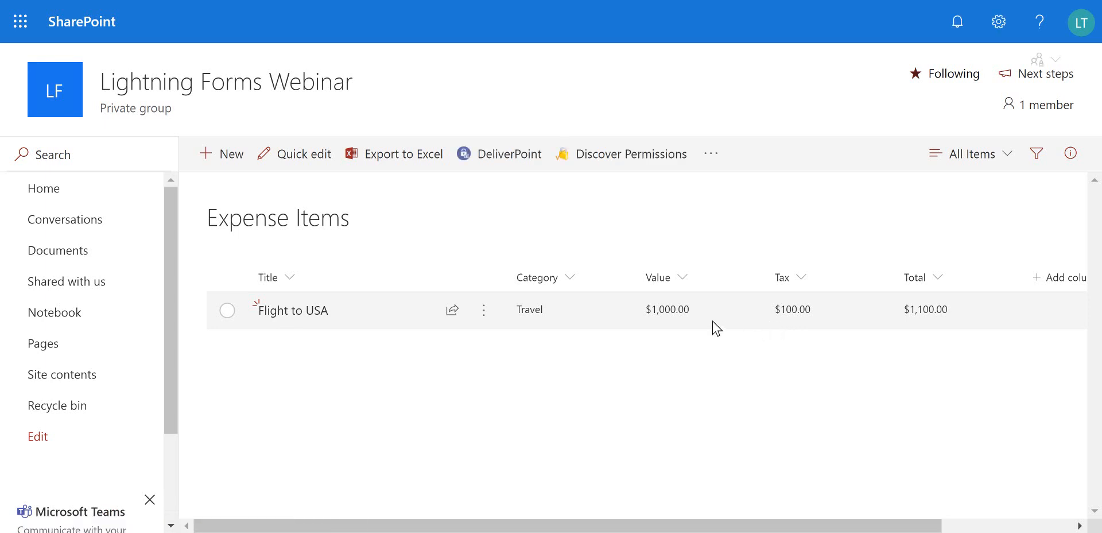
pyautogui.moveTo(672, 315)
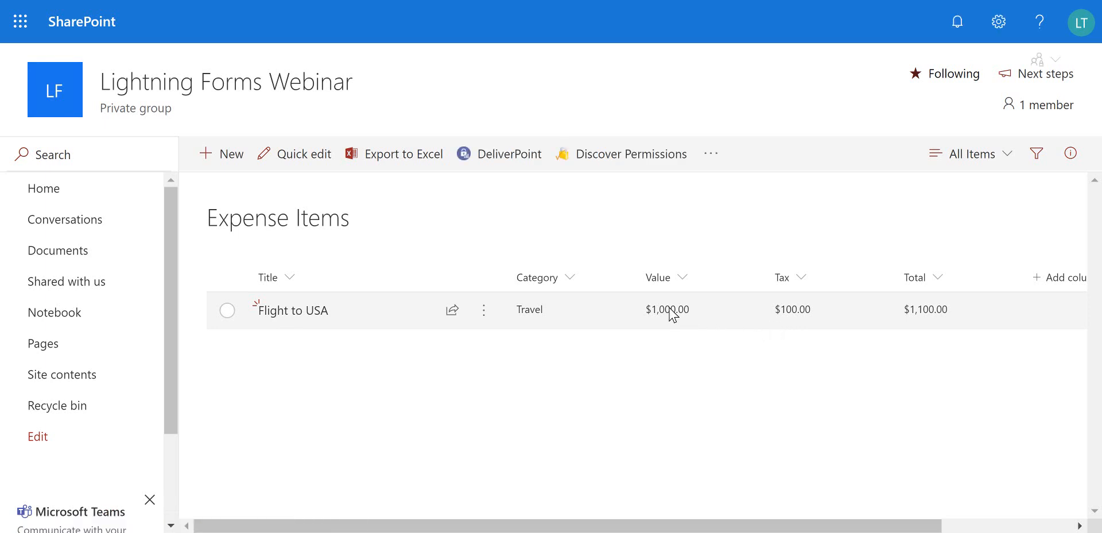
pyautogui.moveTo(62, 374)
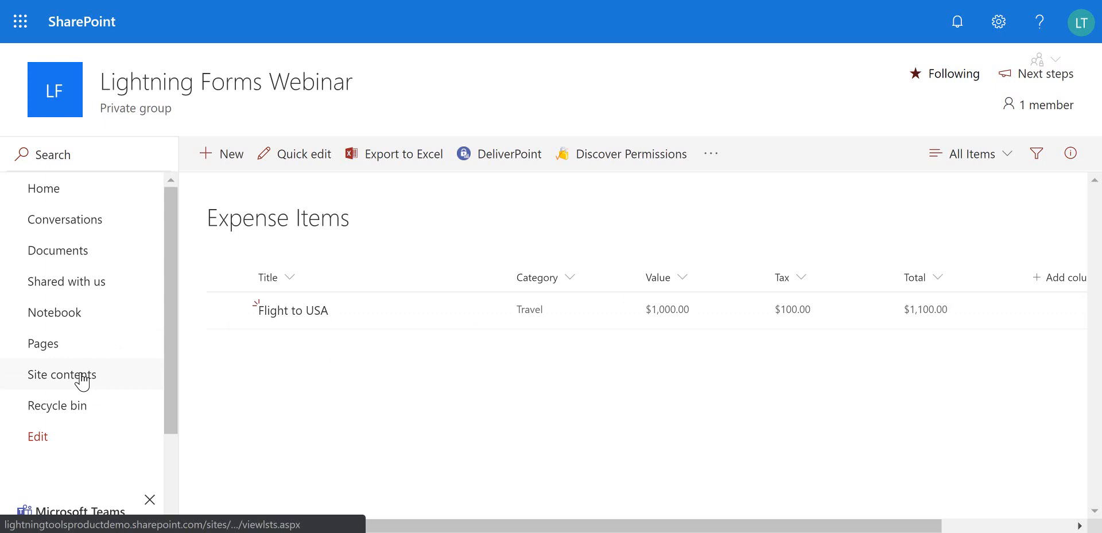
# Open Contacts from Site contents and add a Currency column named 'TOTAL CLAIM'.
pyautogui.click(61, 373)
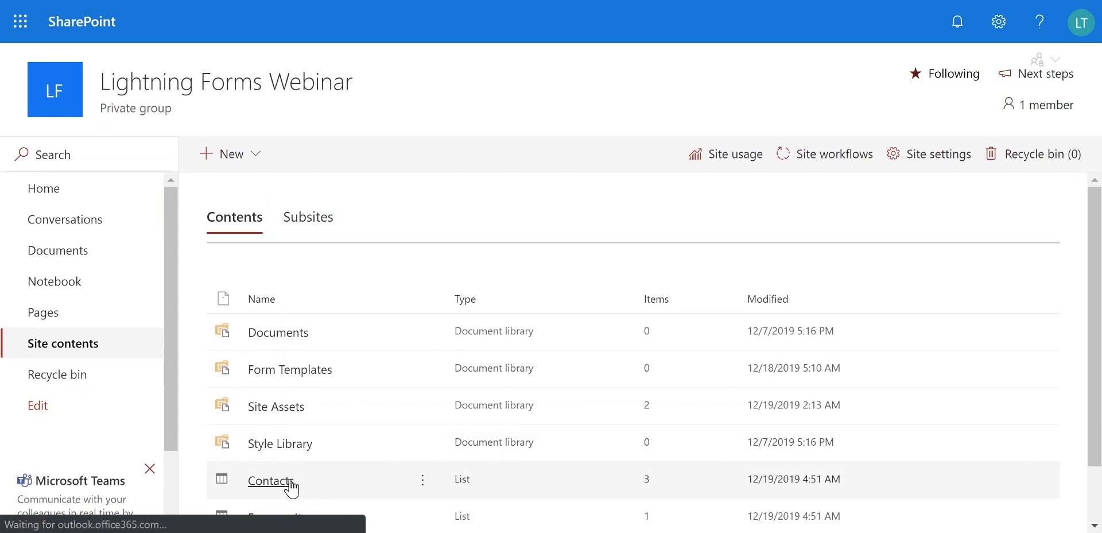
pyautogui.click(268, 480)
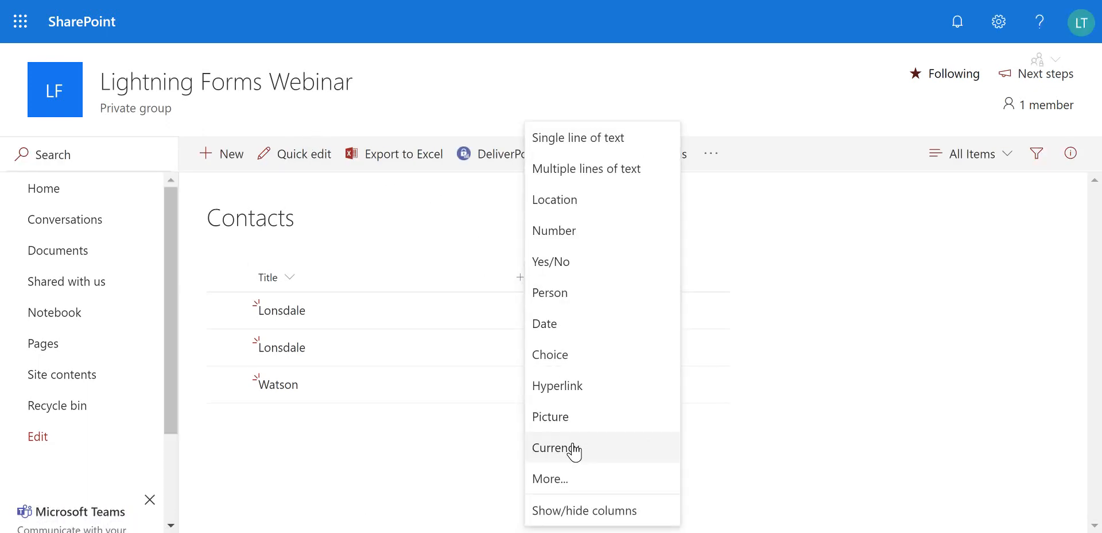
pyautogui.click(556, 447)
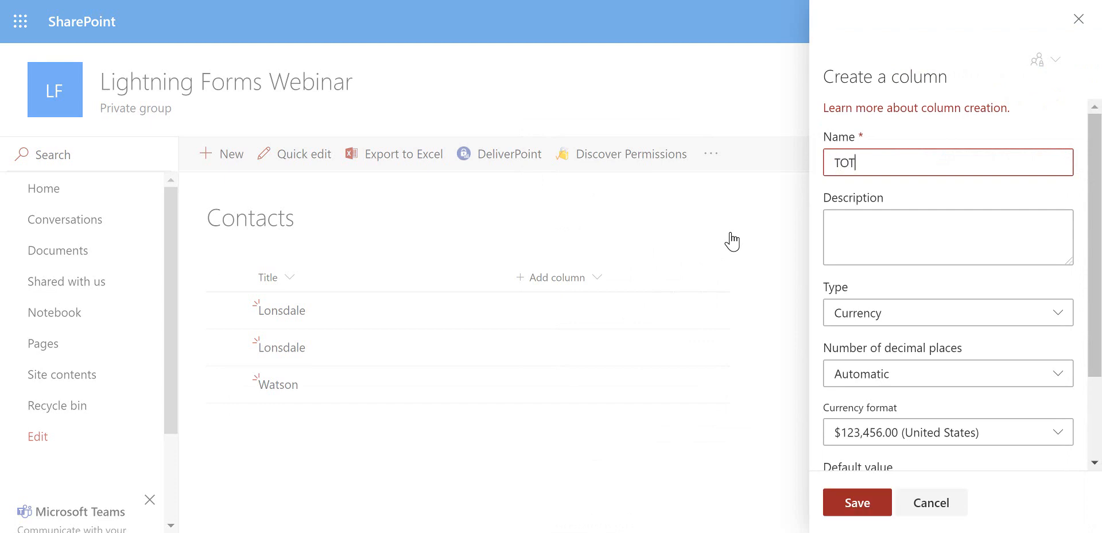
pyautogui.write('AL')
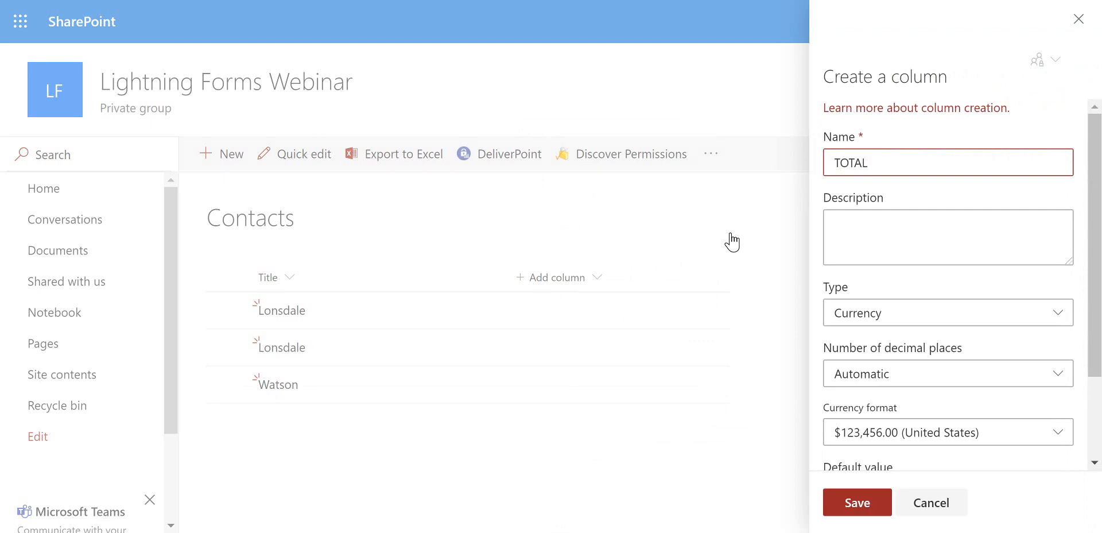
pyautogui.write('CLAIM')
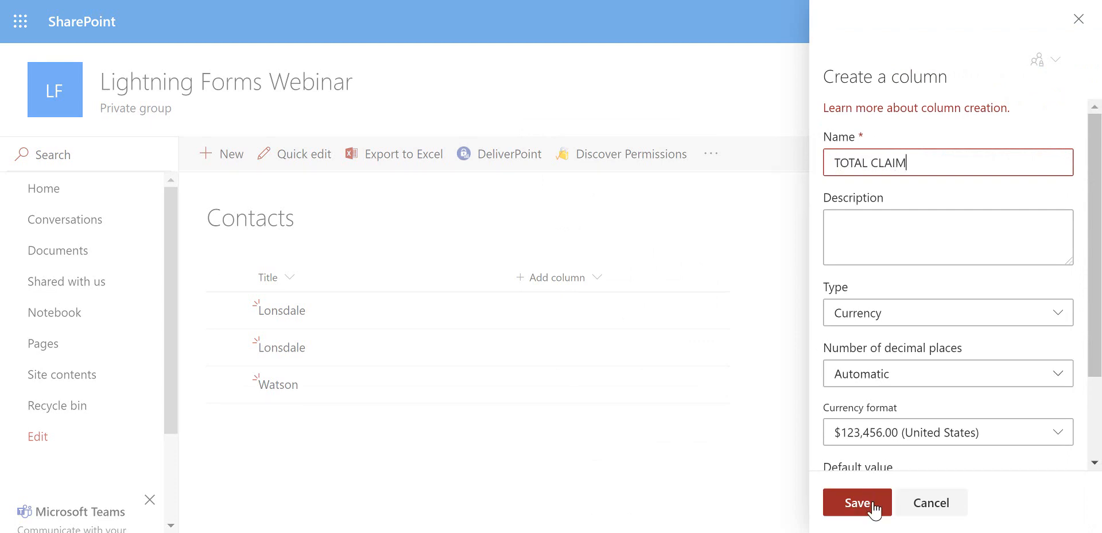
pyautogui.click(857, 502)
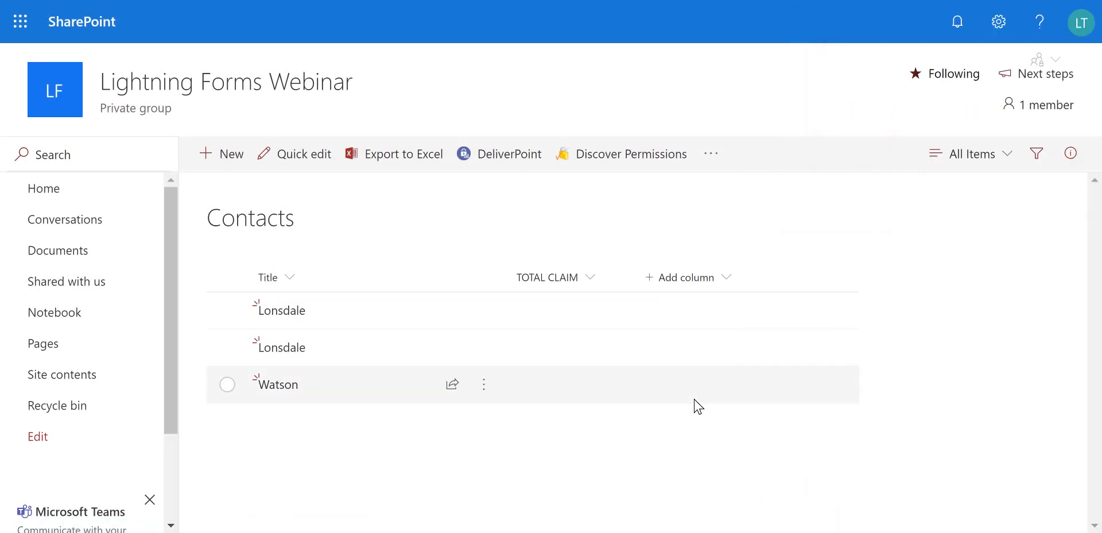
# Open the Lightning Forms Customization Dialog for Contacts and place the TOTAL CLAIM field below E-Mail.
pyautogui.click(710, 152)
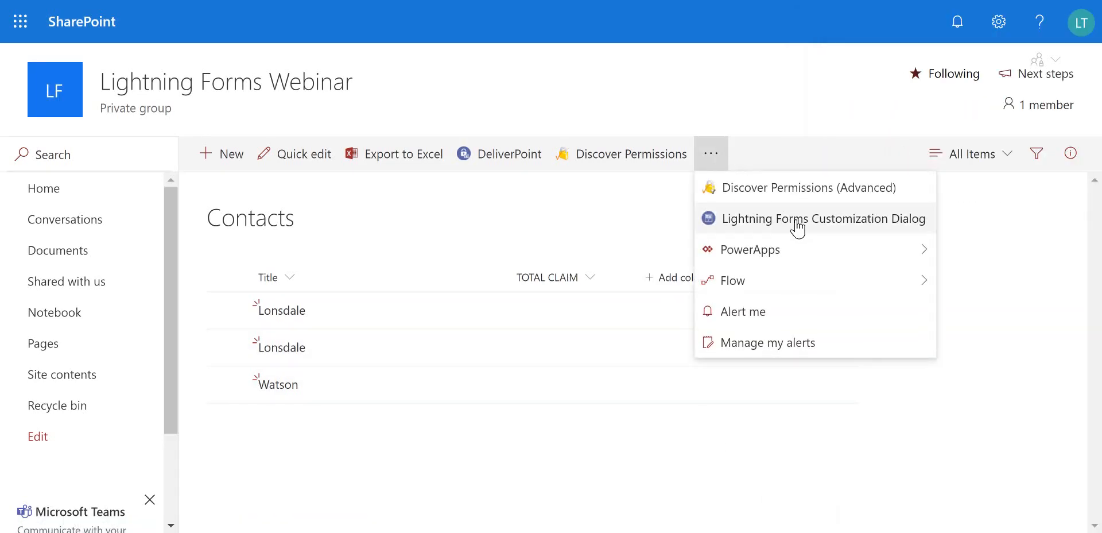
pyautogui.click(819, 219)
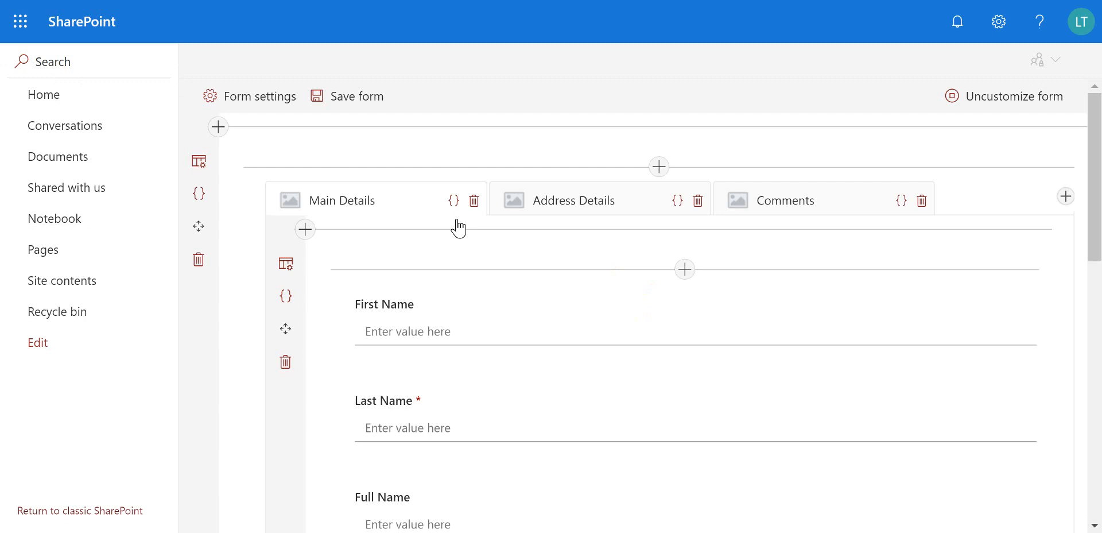
pyautogui.scroll(-3)
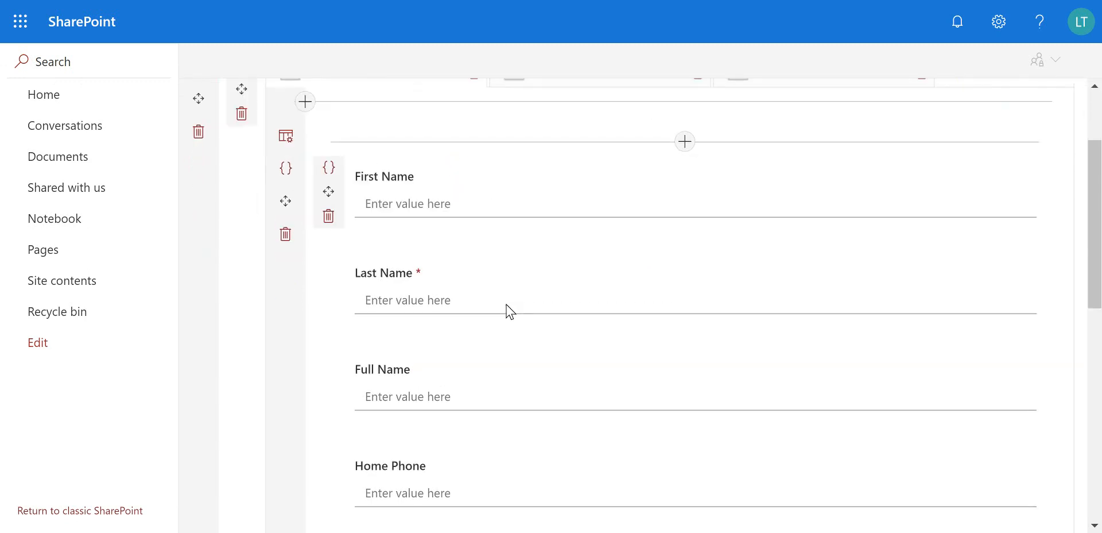
pyautogui.scroll(-3)
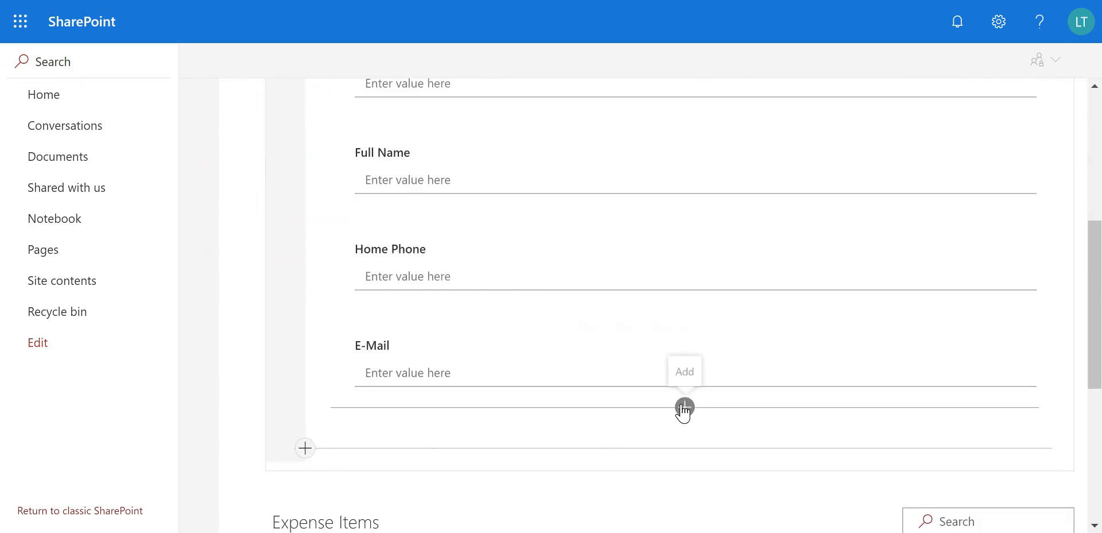
pyautogui.click(683, 408)
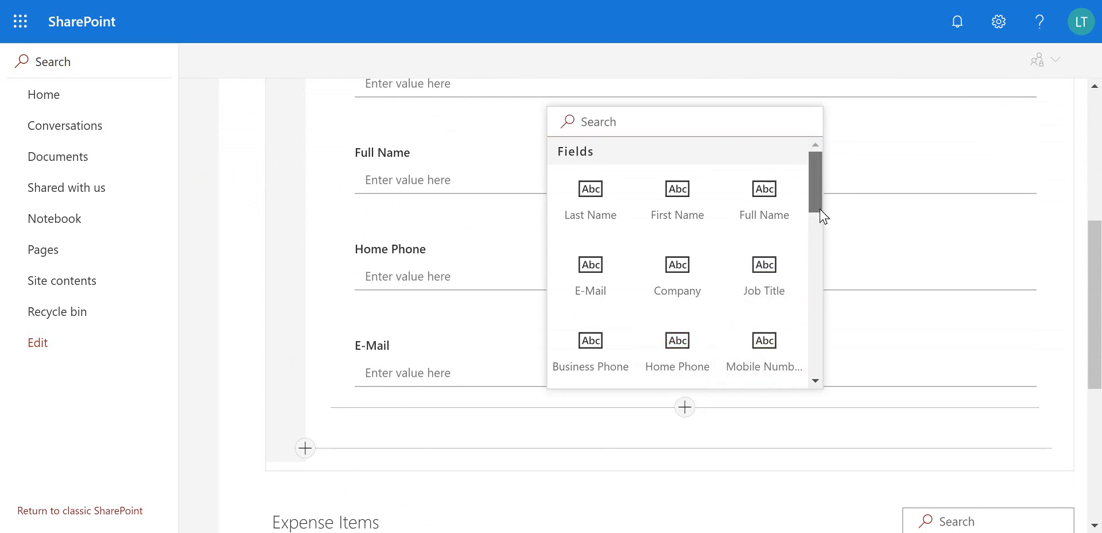
pyautogui.scroll(-3)
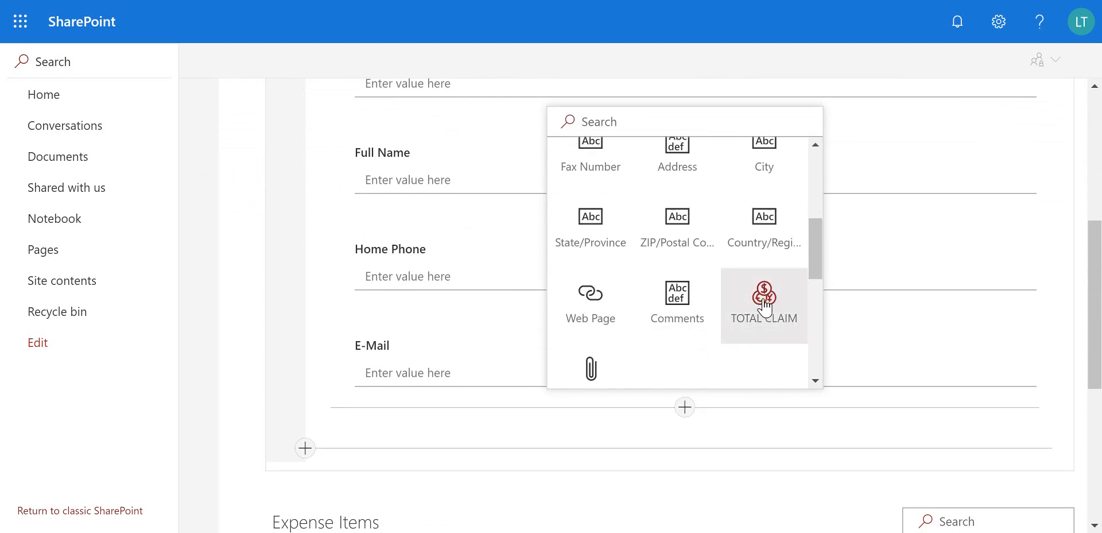
pyautogui.click(764, 306)
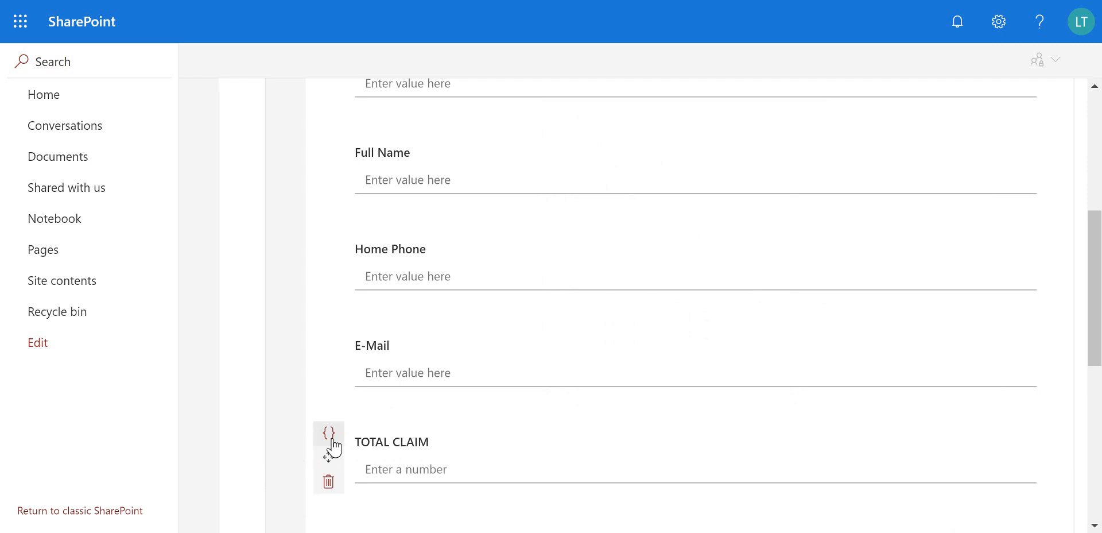
# Set TOTAL CLAIM's calculated expression to SubLists > Expense Items > Total > Sum and save it.
pyautogui.click(329, 431)
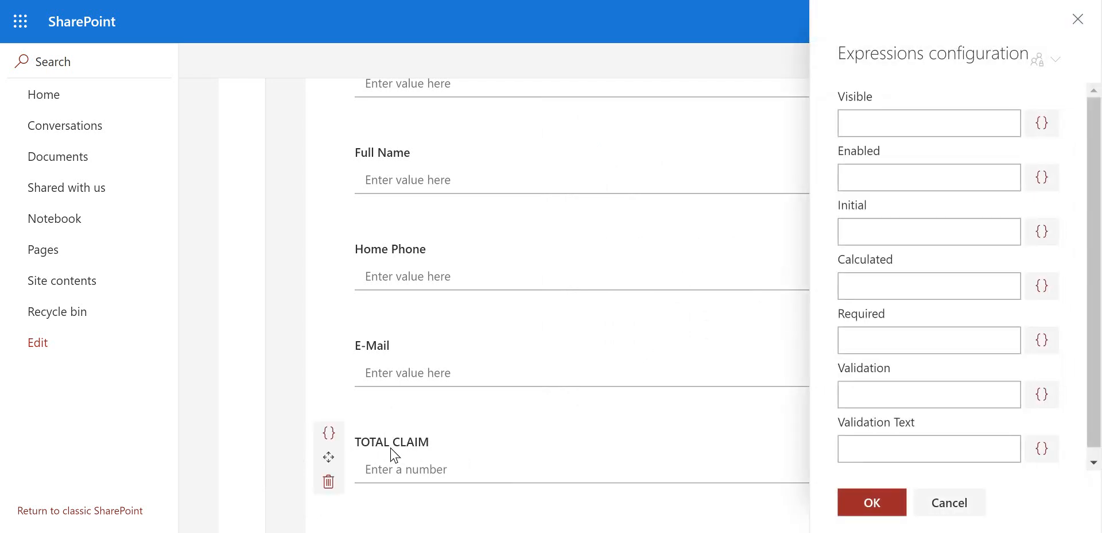
pyautogui.click(928, 286)
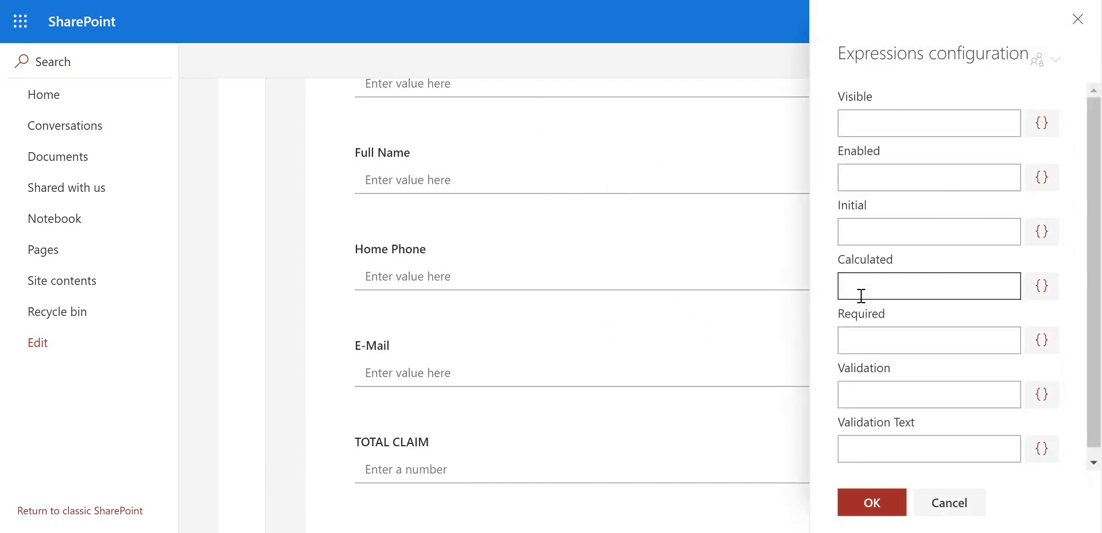
pyautogui.click(1041, 286)
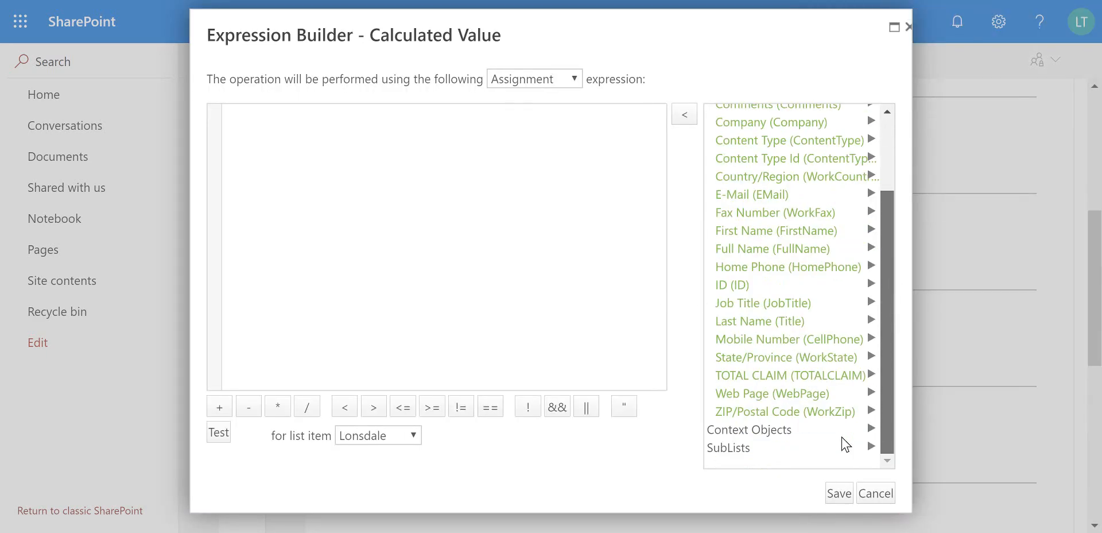
pyautogui.scroll(-3)
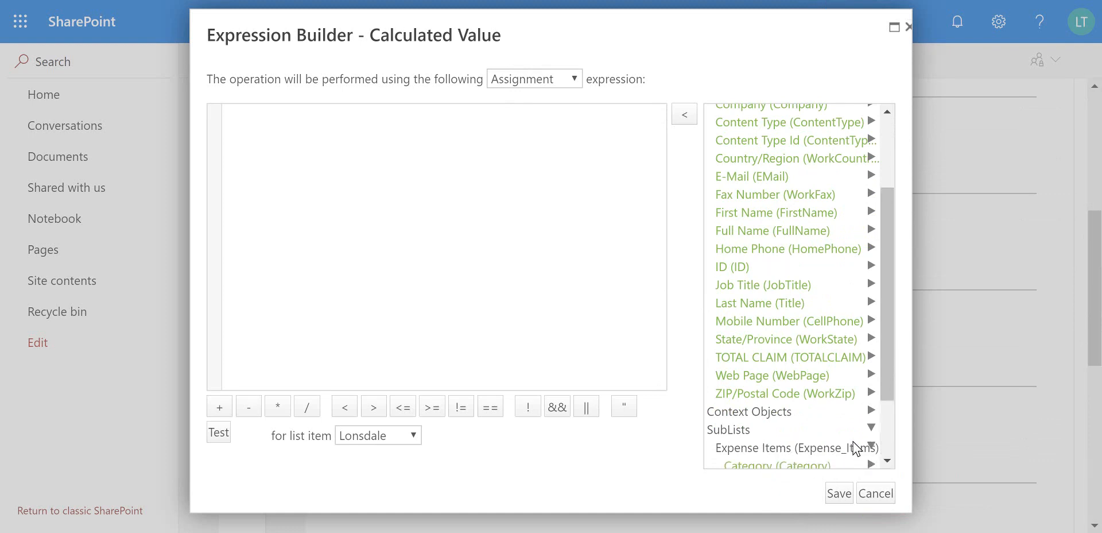
pyautogui.scroll(-3)
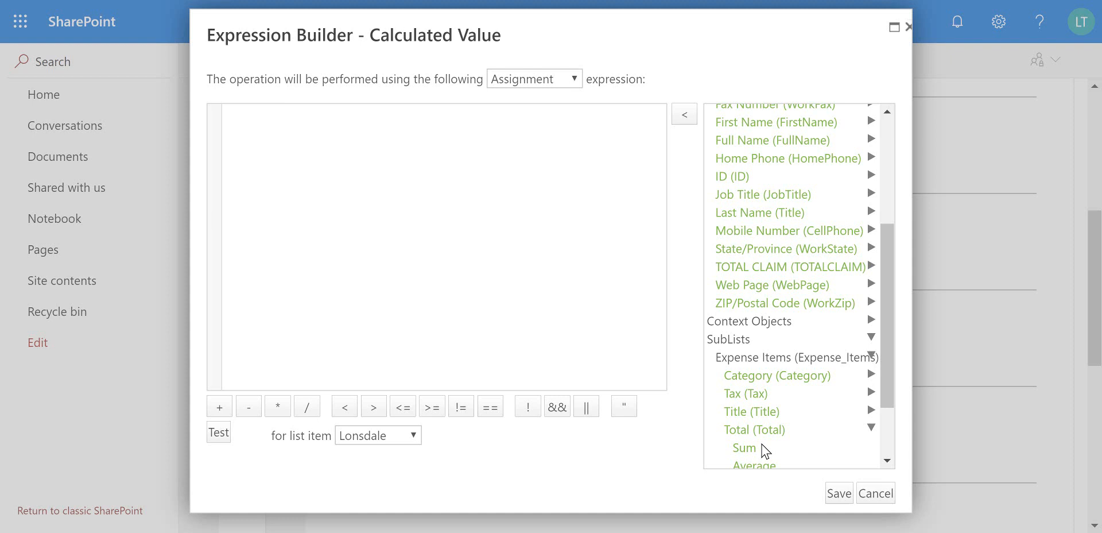
pyautogui.click(744, 448)
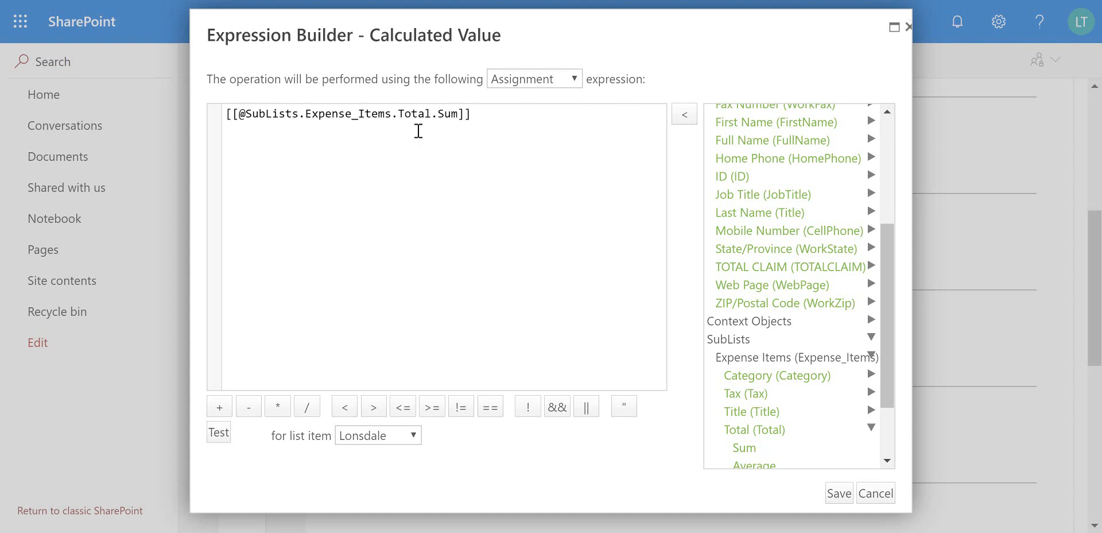
pyautogui.moveTo(424, 145)
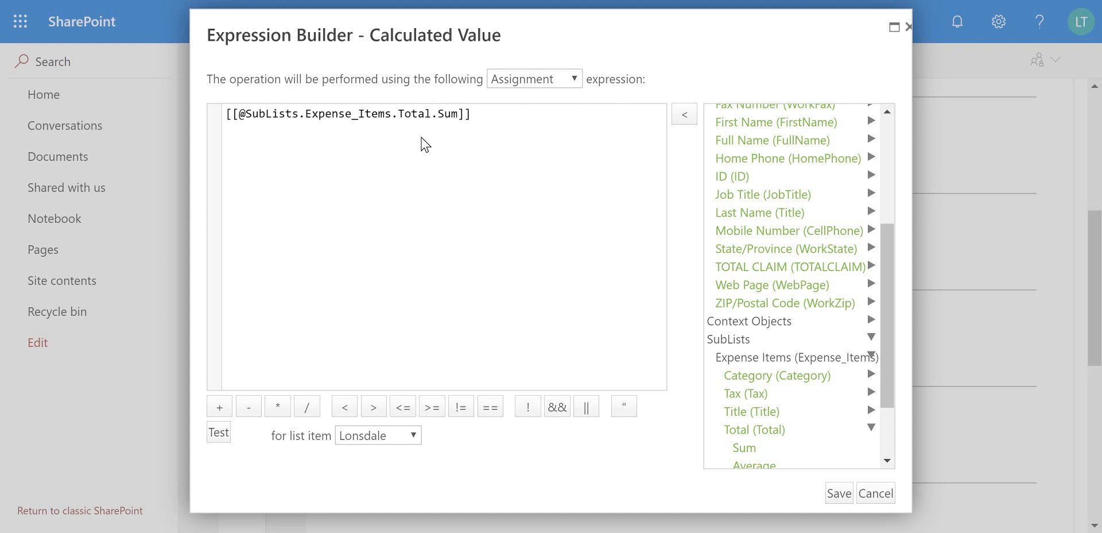
pyautogui.click(838, 493)
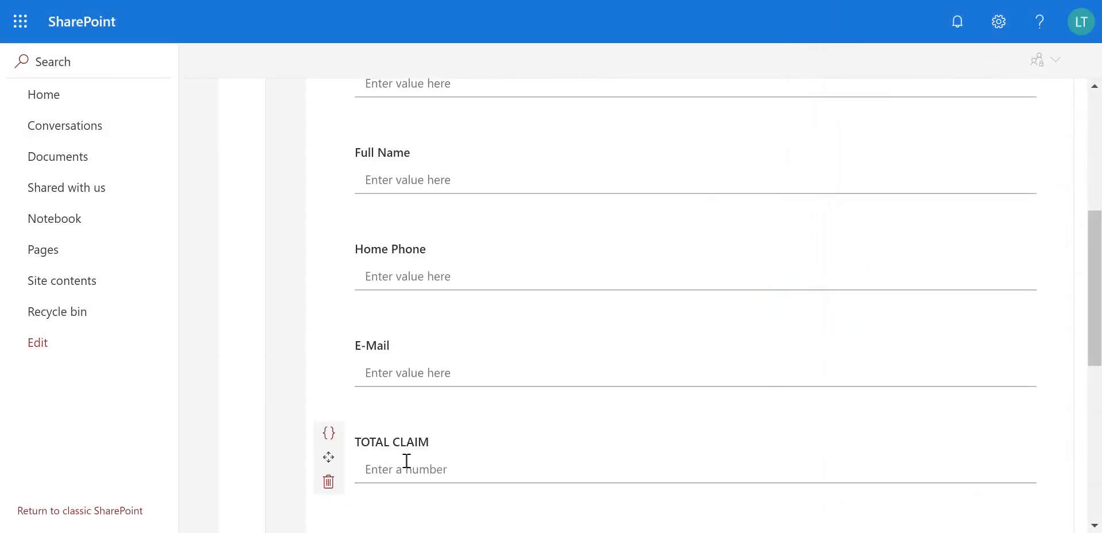
pyautogui.moveTo(493, 447)
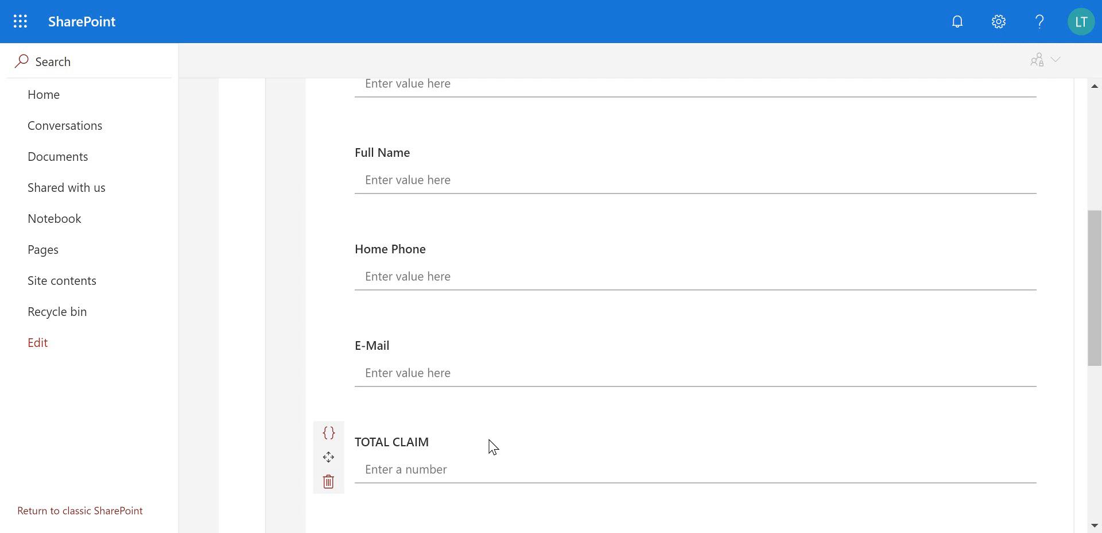